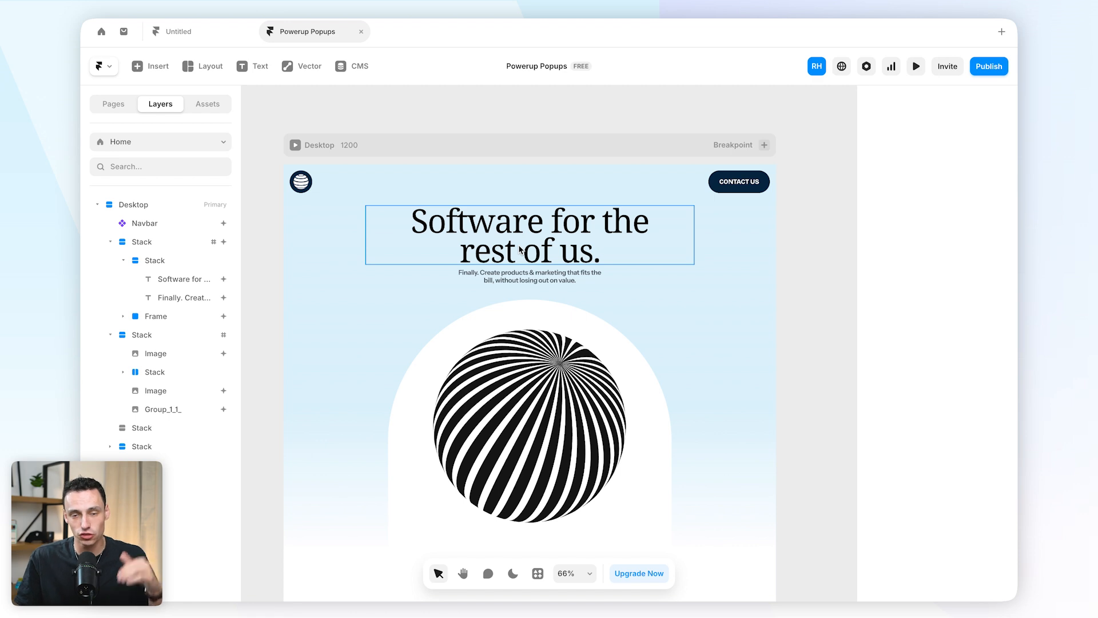
Select the hero stack and add a Fixed overlay with a black backdrop
{"action": "left_click", "coordinate": [673, 306]}
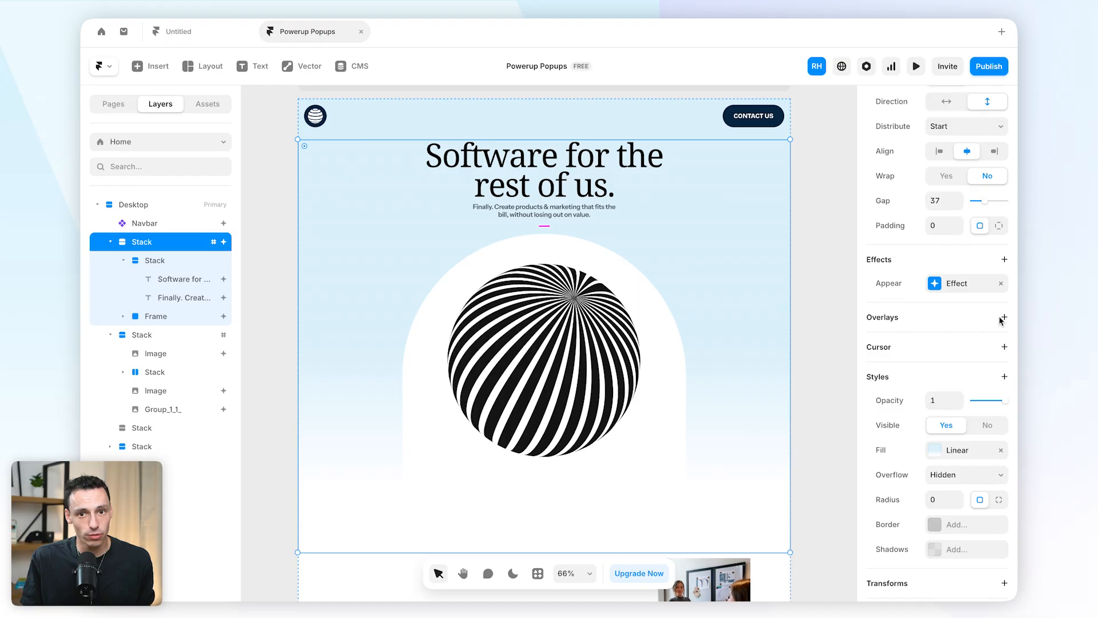
{"action": "left_click", "coordinate": [1003, 316]}
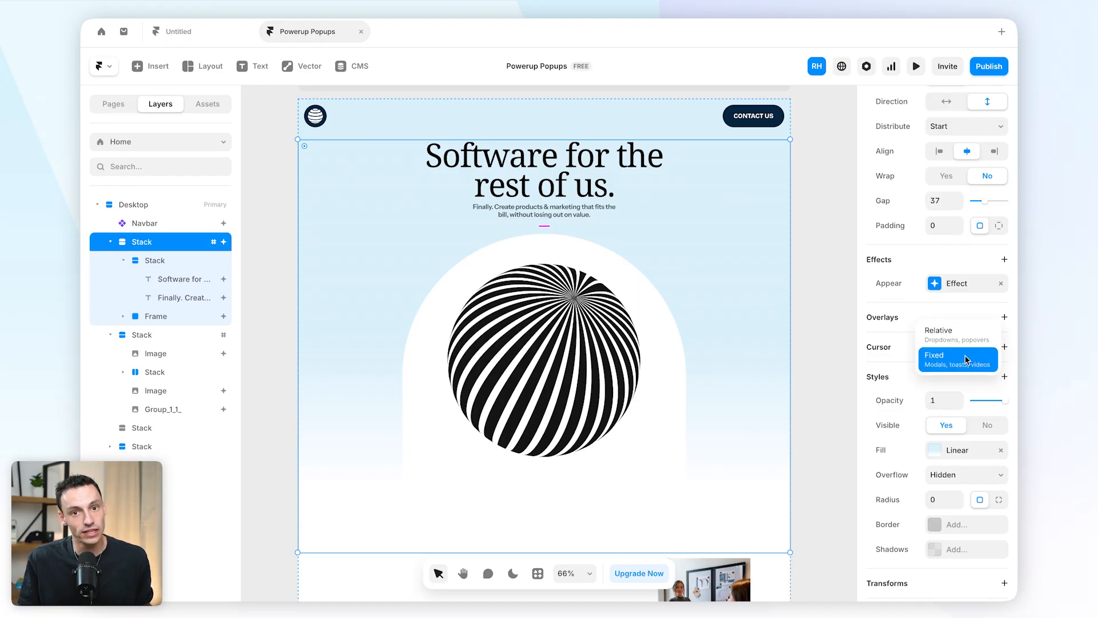
{"action": "mouse_move", "coordinate": [958, 335]}
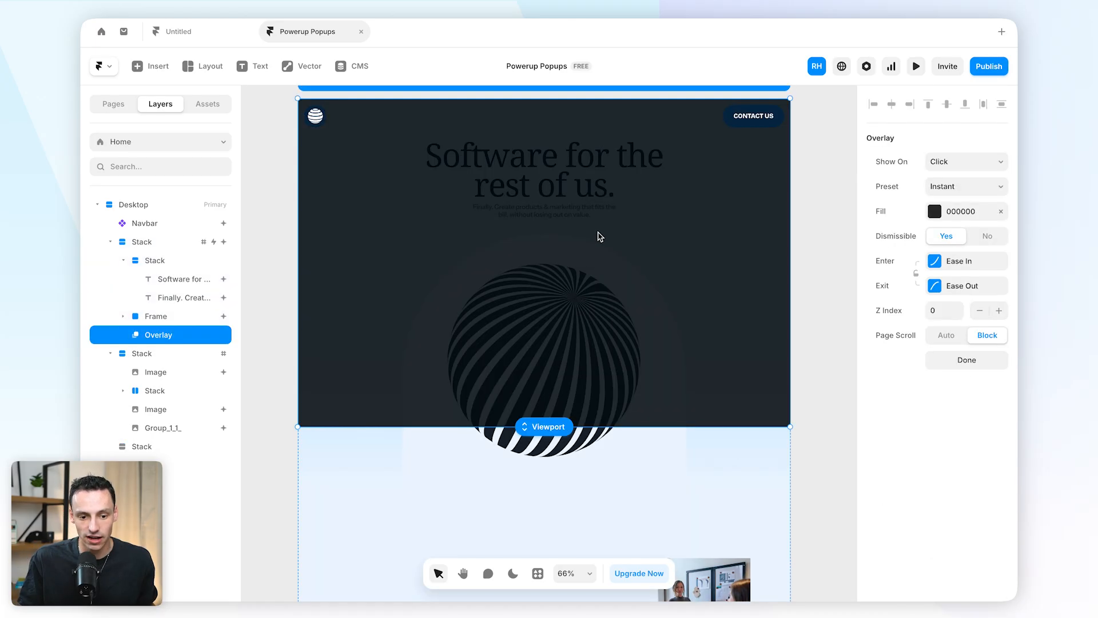
{"action": "mouse_move", "coordinate": [696, 218]}
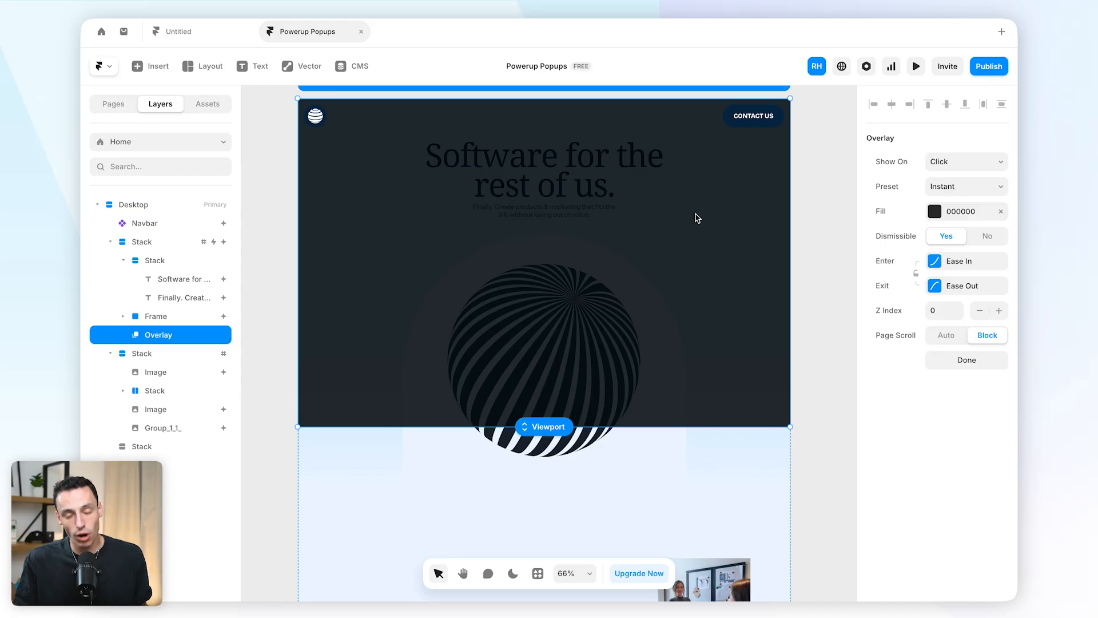
{"action": "left_click", "coordinate": [966, 162]}
{"action": "type", "text": "1"}
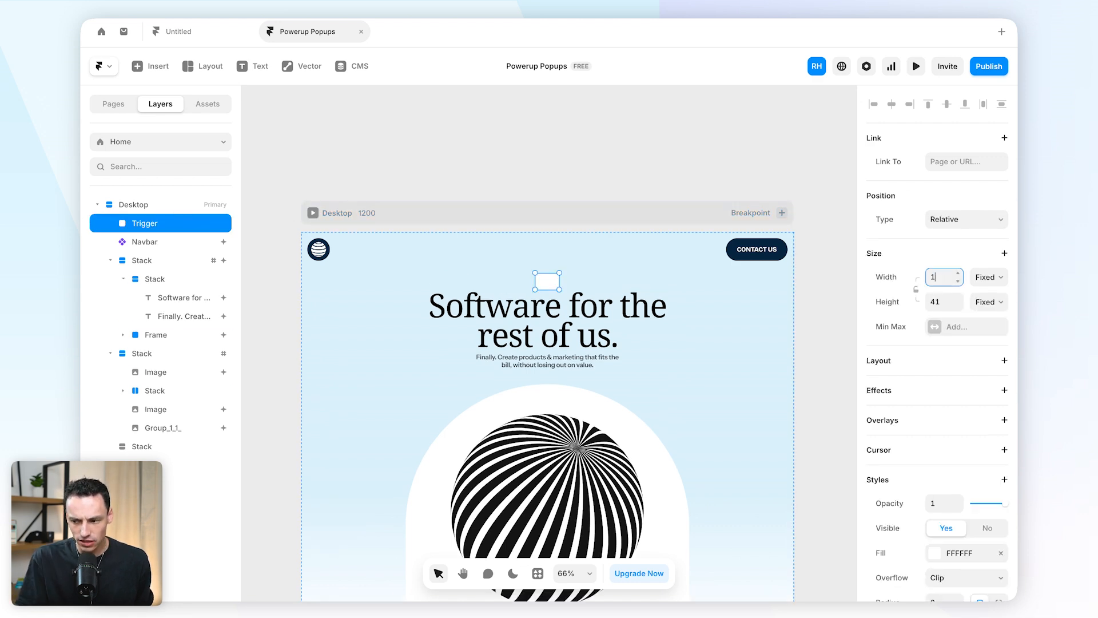
Make Trigger a 1×1 transparent frame, absolutely positioned and pinned top-left
{"action": "left_click", "coordinate": [940, 301]}
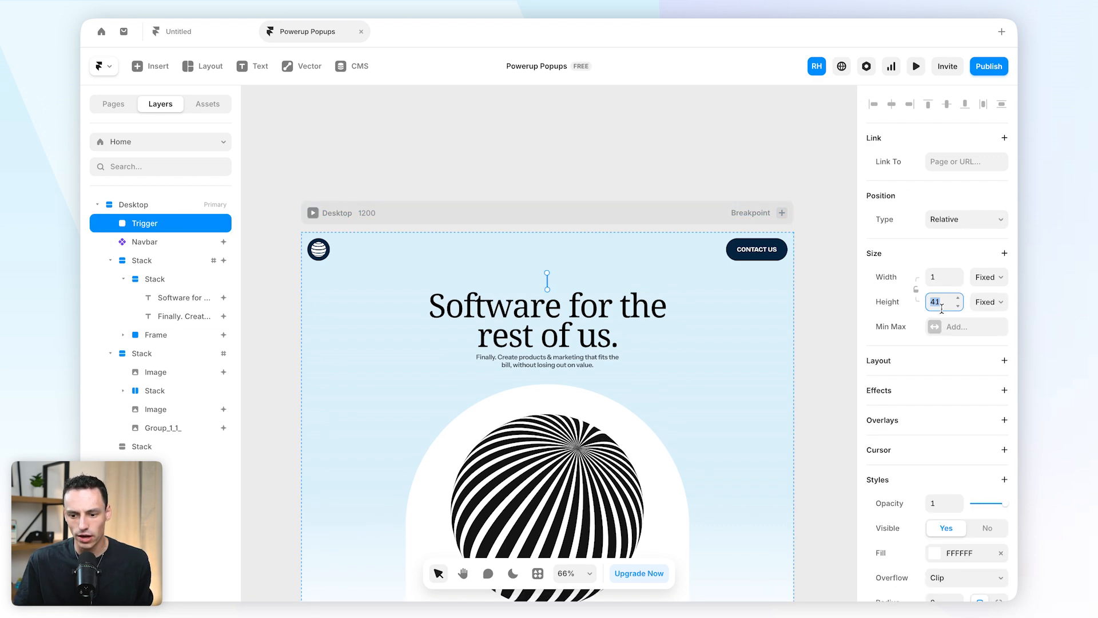
{"action": "type", "text": "1"}
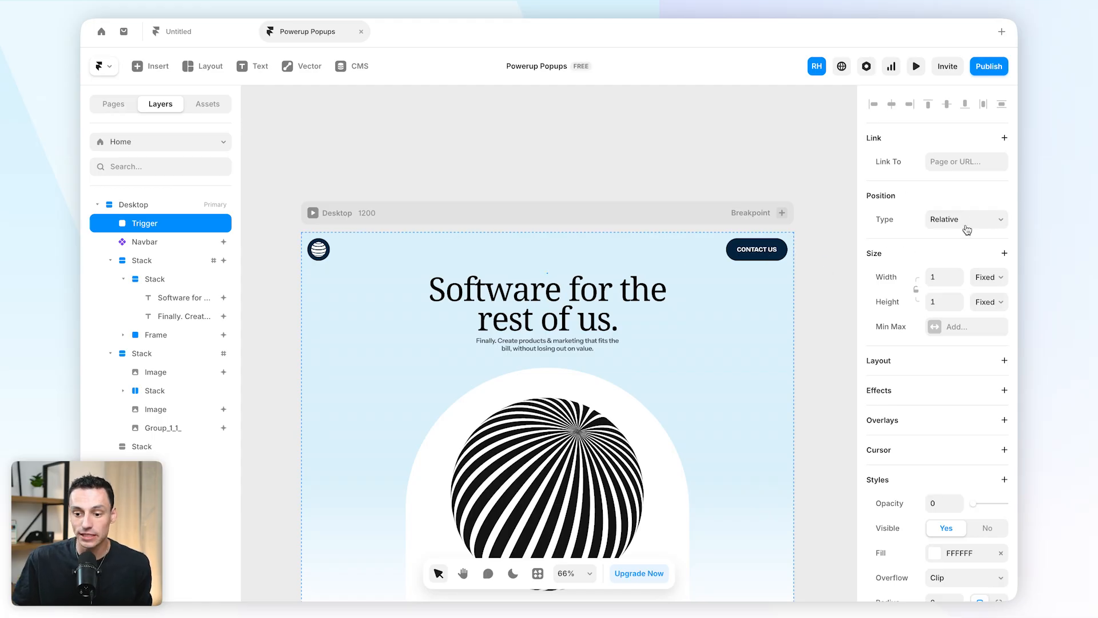
{"action": "left_click", "coordinate": [965, 219]}
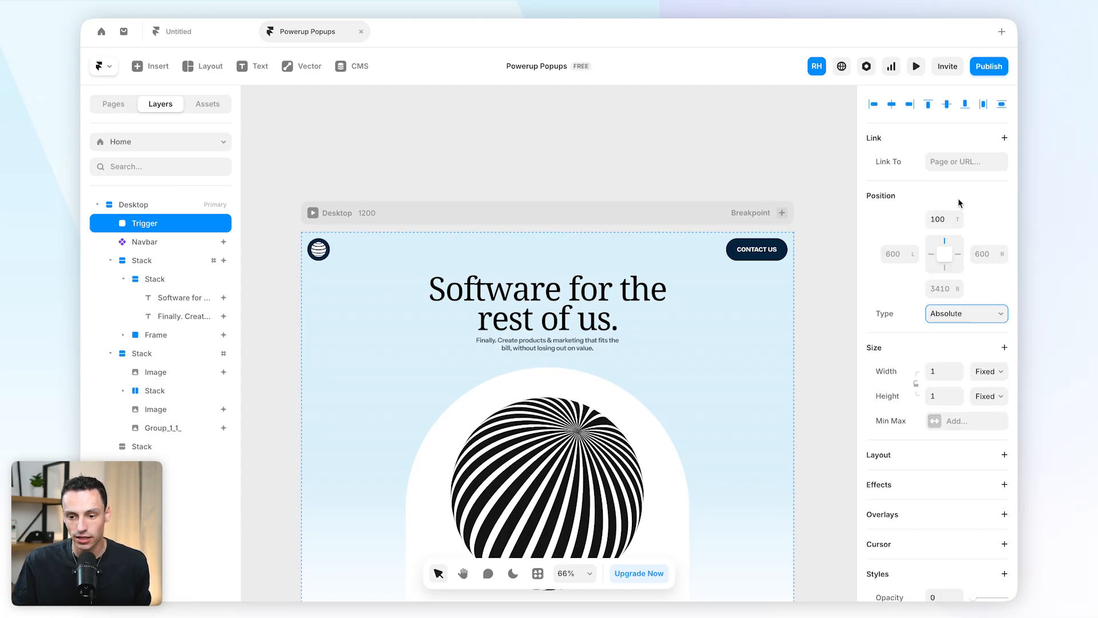
{"action": "left_click", "coordinate": [928, 104]}
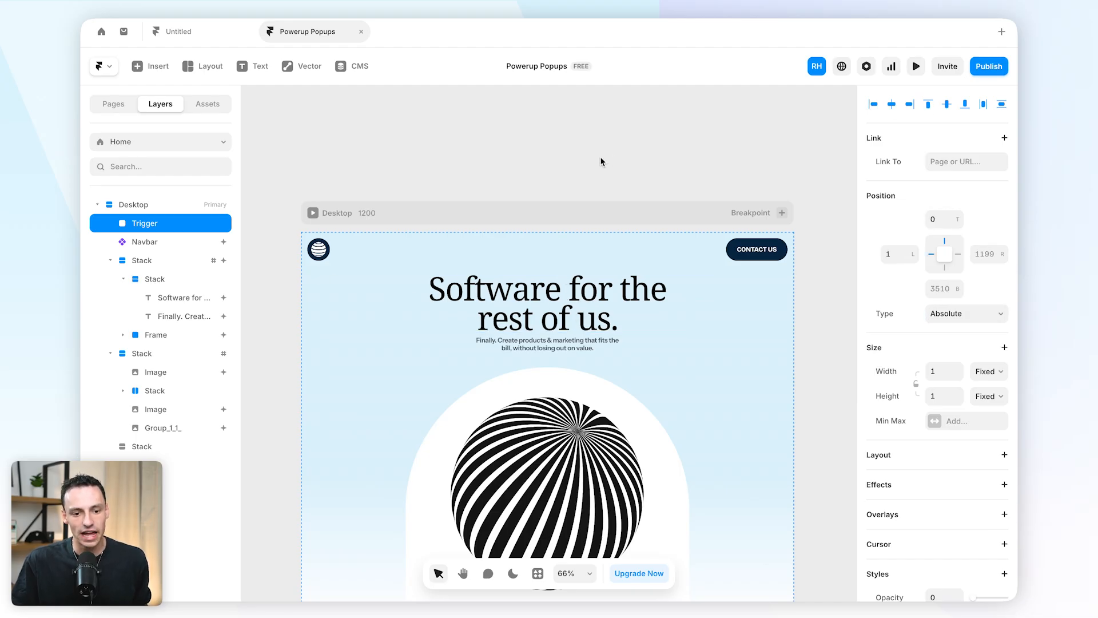
Turn the ModalTrigger's delay trigger on with an 8-second delay
{"action": "left_click", "coordinate": [168, 241]}
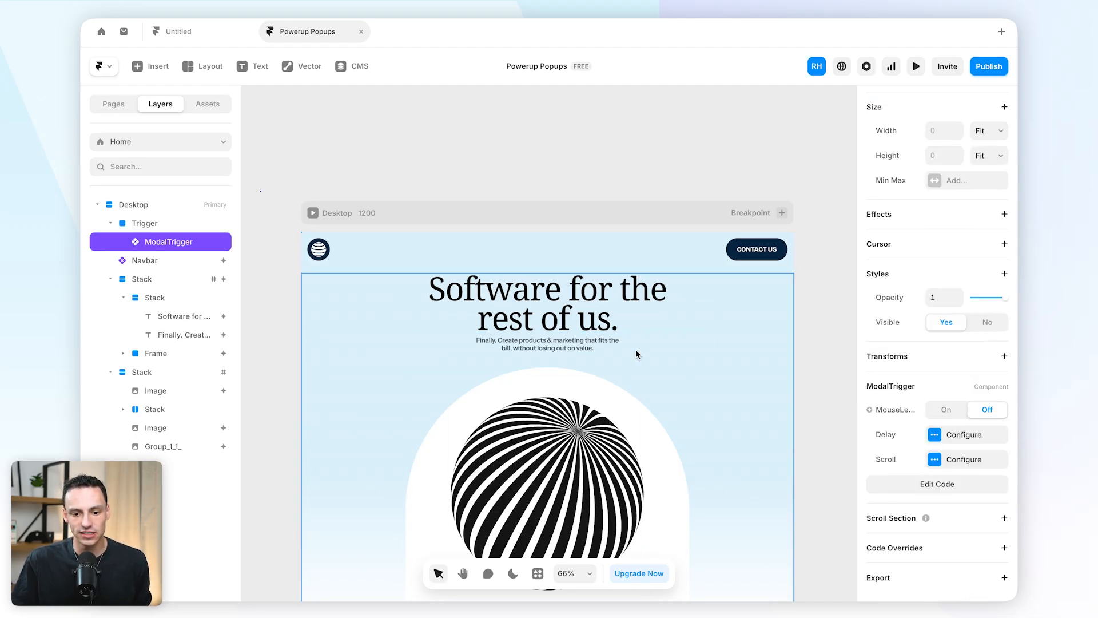
{"action": "left_click", "coordinate": [547, 311]}
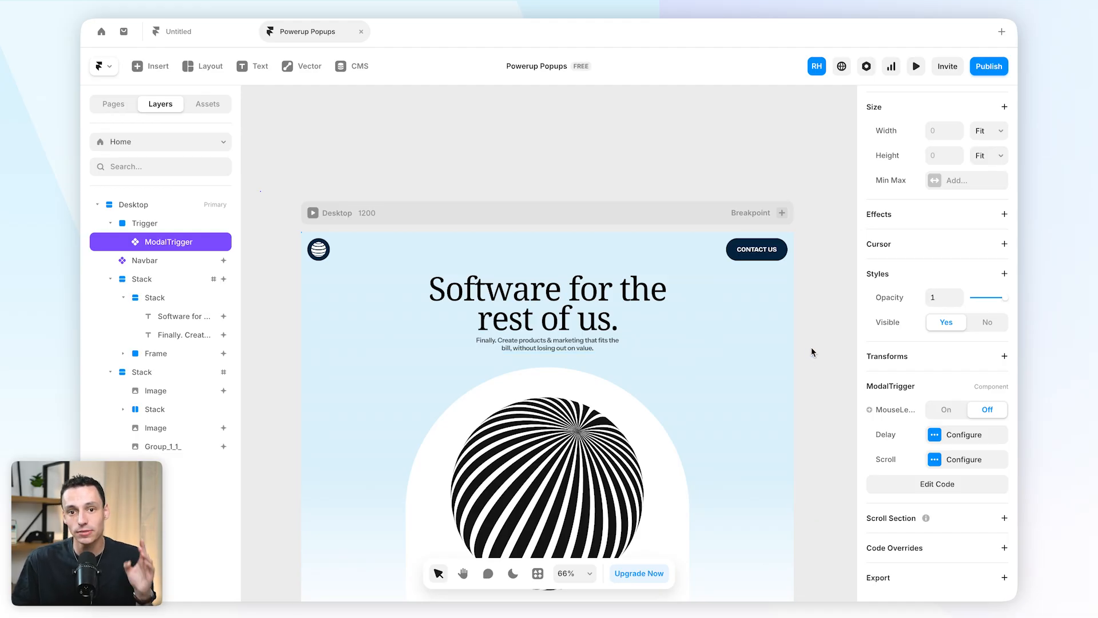
{"action": "mouse_move", "coordinate": [816, 352]}
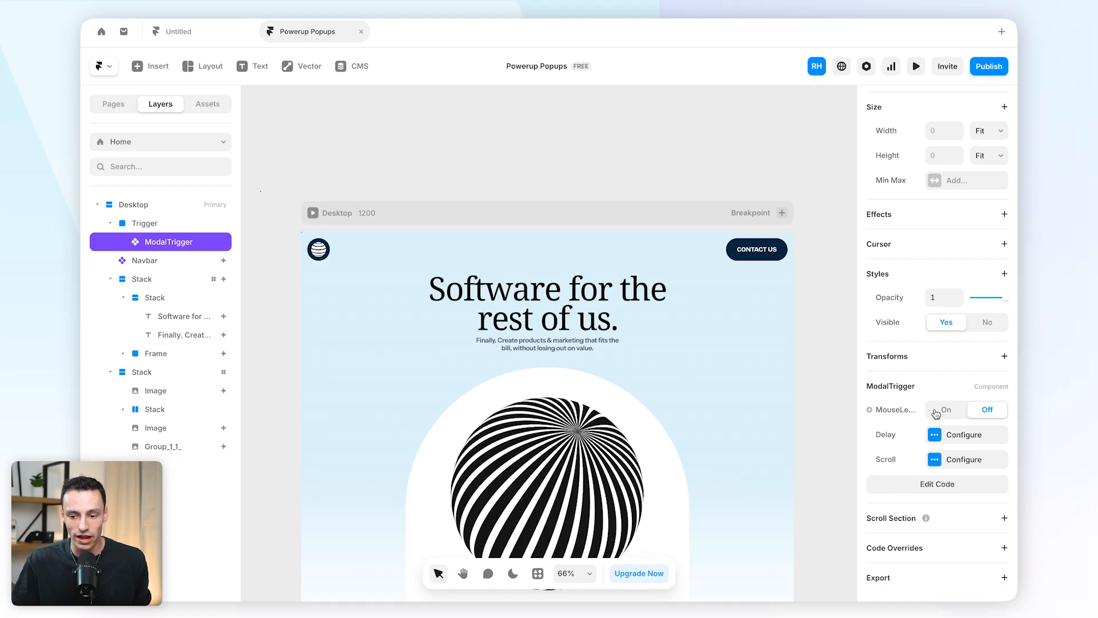
{"action": "left_click", "coordinate": [965, 434]}
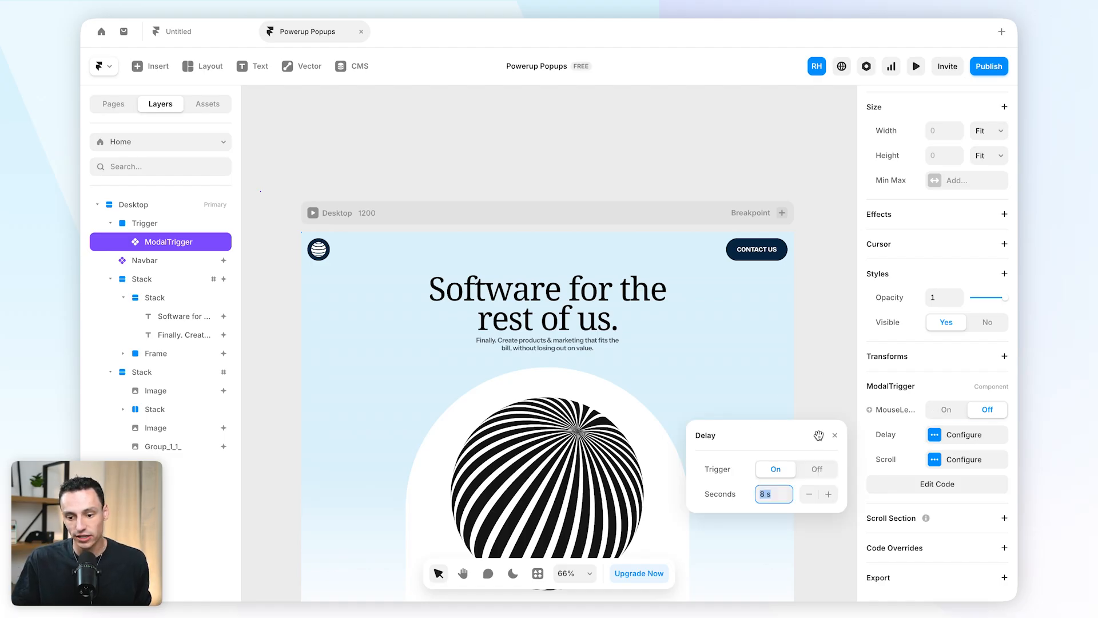
{"action": "mouse_move", "coordinate": [791, 482]}
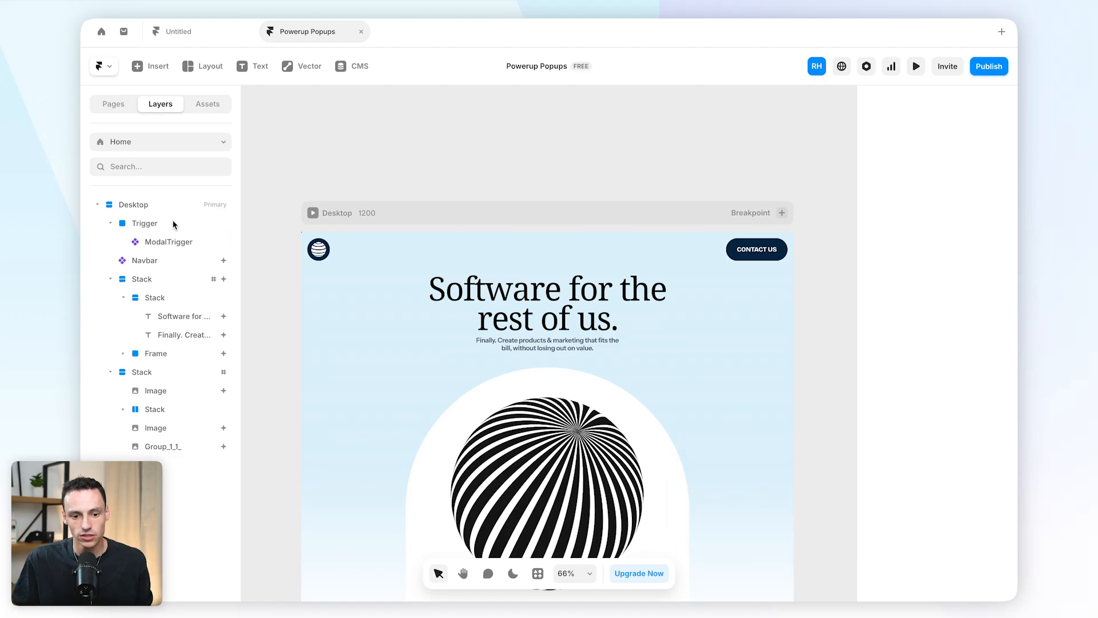
Give the Trigger a fixed overlay with black backdrop and Z index 10
{"action": "left_click", "coordinate": [144, 223]}
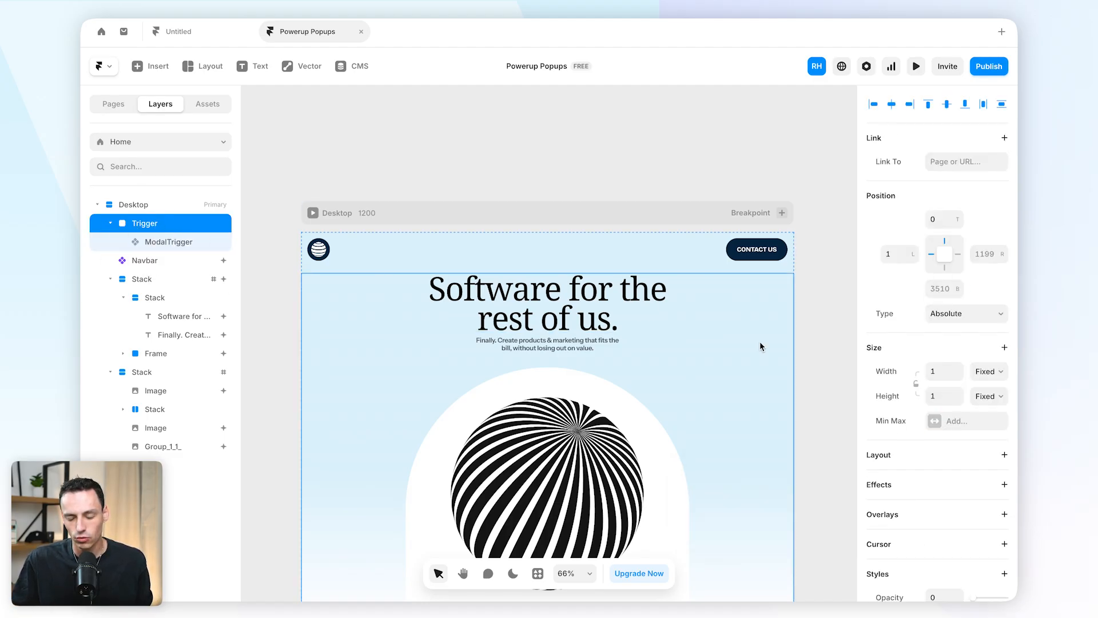
{"action": "left_click", "coordinate": [1004, 421]}
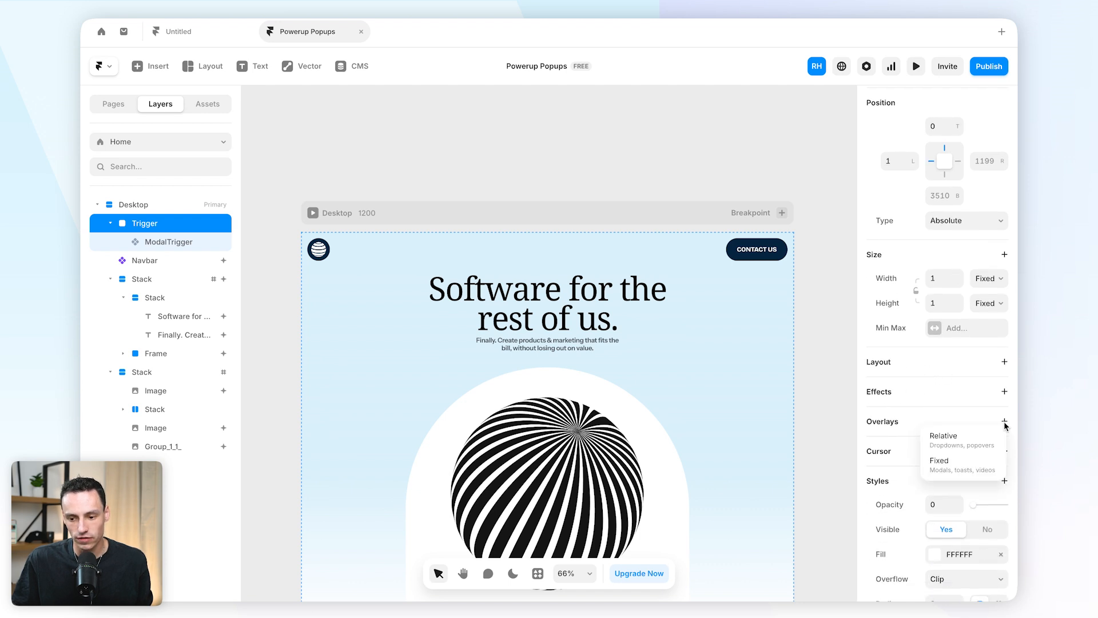
{"action": "left_click", "coordinate": [940, 460]}
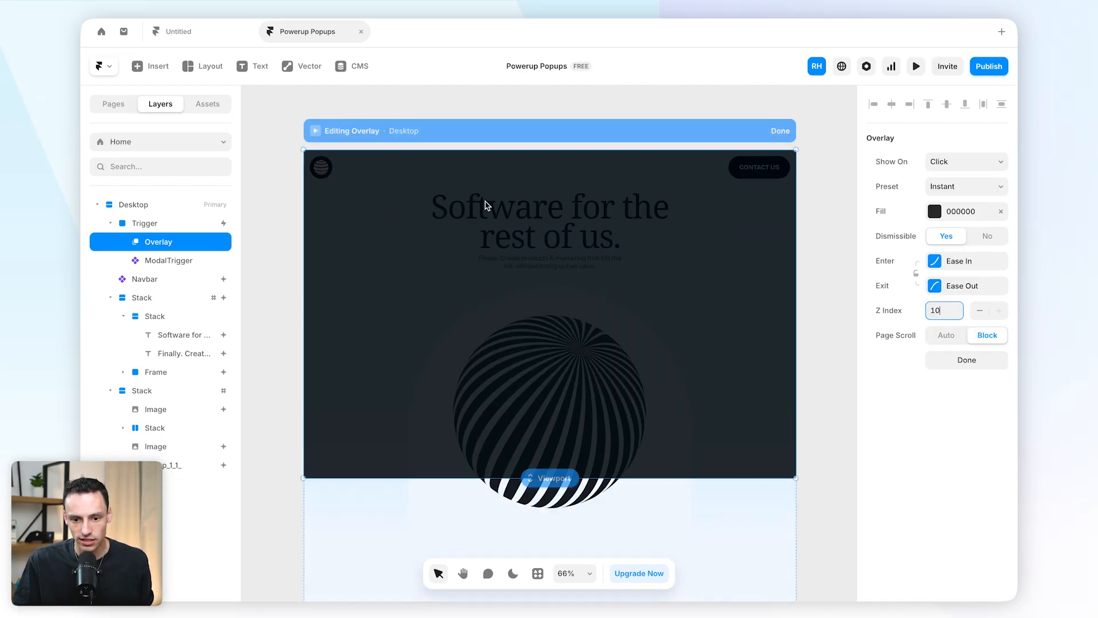
Draw a 651×444 frame in the overlay, rename it Banner and round its corners to 12
{"action": "type", "text": "f"}
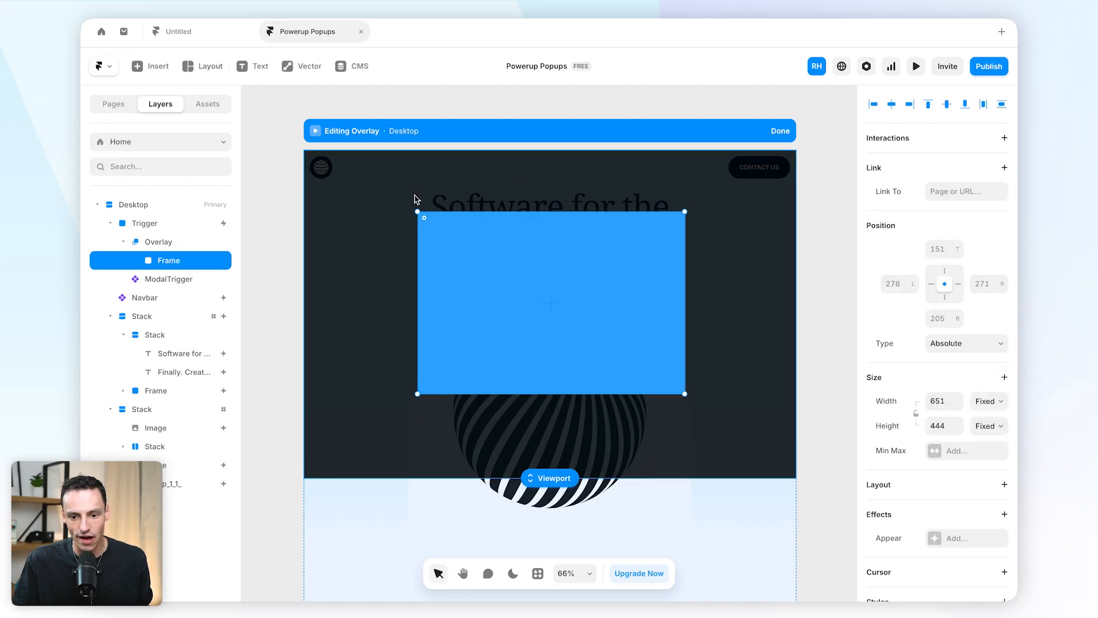
{"action": "double_click", "coordinate": [168, 259]}
{"action": "type", "text": "Banner"}
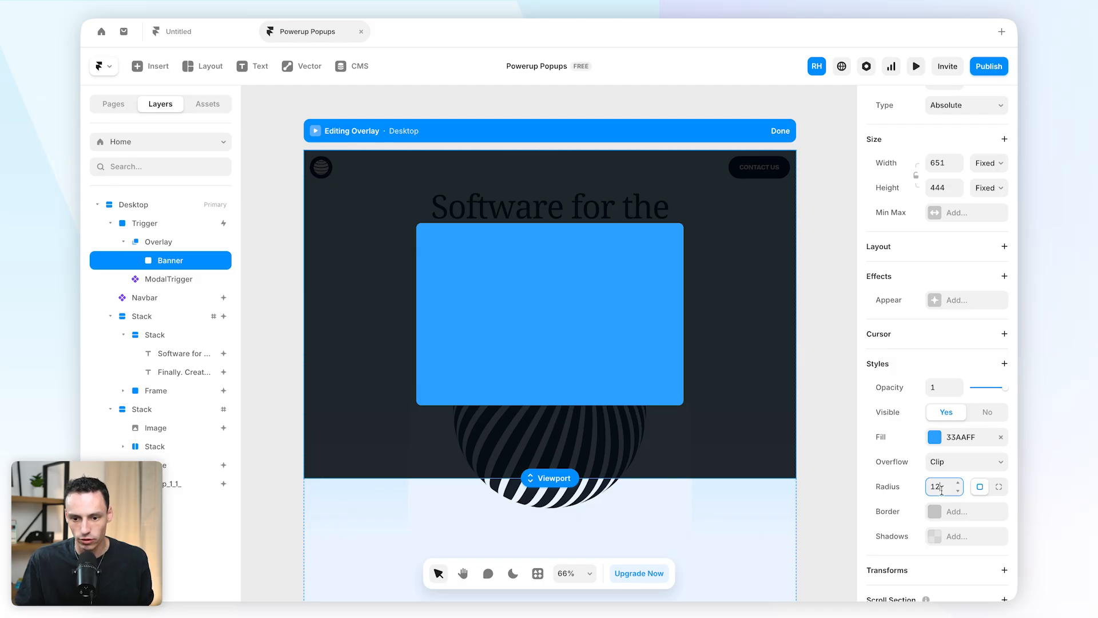
{"action": "left_click", "coordinate": [935, 437]}
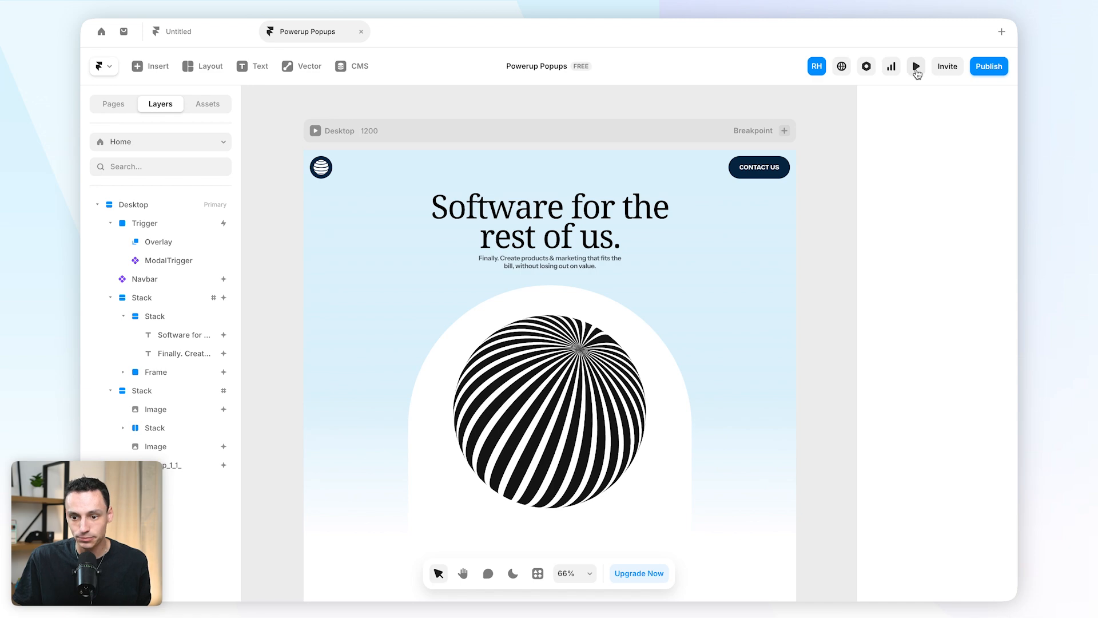
Preview the page to watch the modal pop up, then return to the editor
{"action": "left_click", "coordinate": [915, 67]}
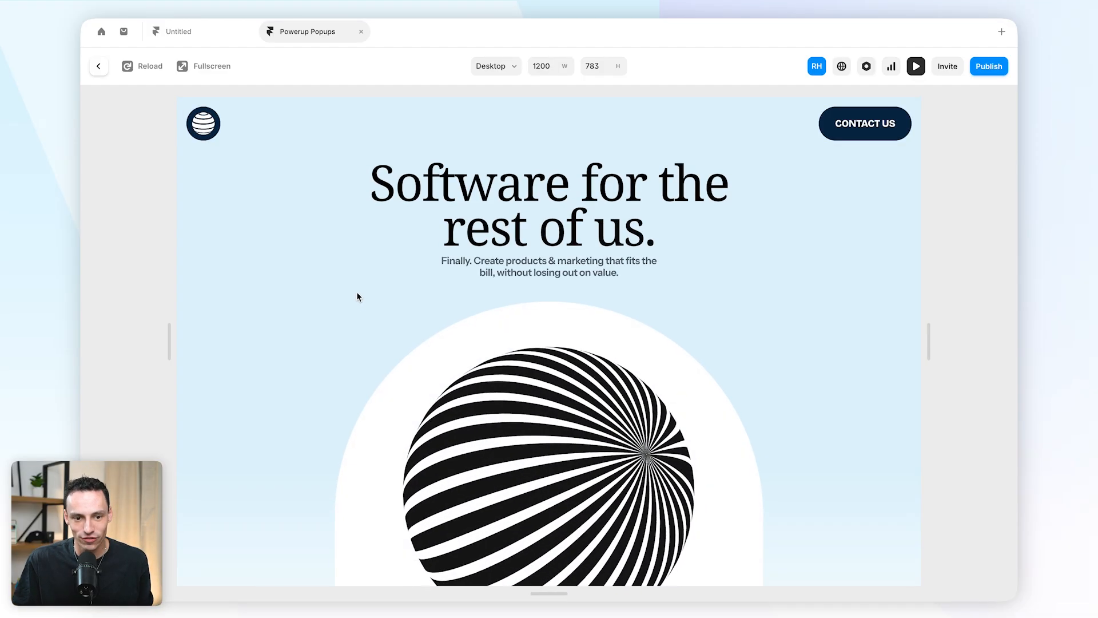
{"action": "scroll", "scroll_direction": "down", "scroll_amount": 3}
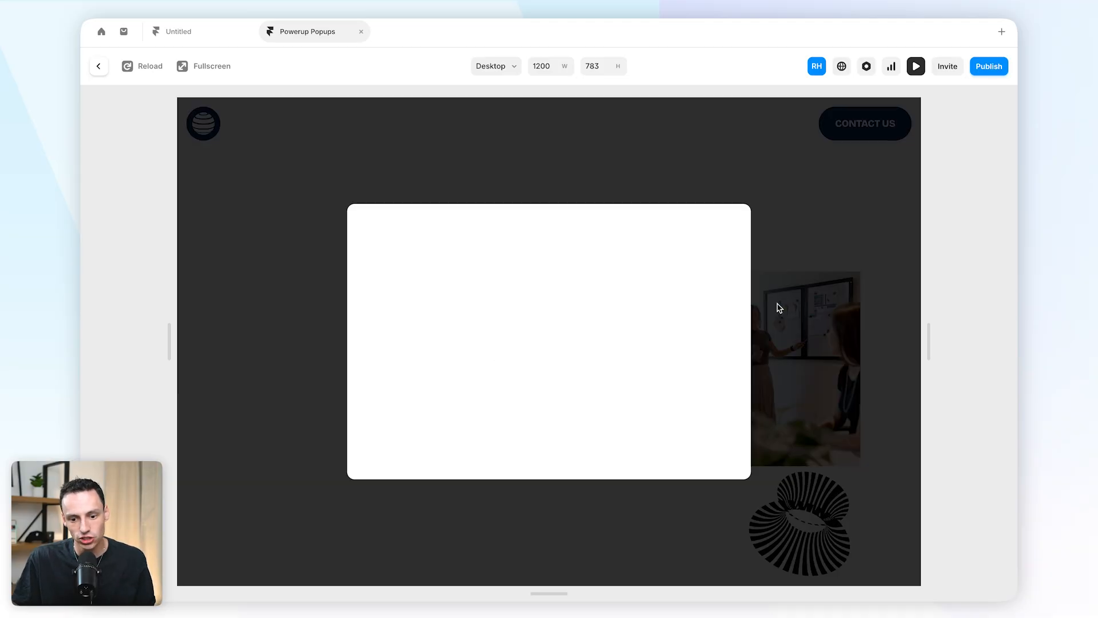
{"action": "mouse_move", "coordinate": [319, 163]}
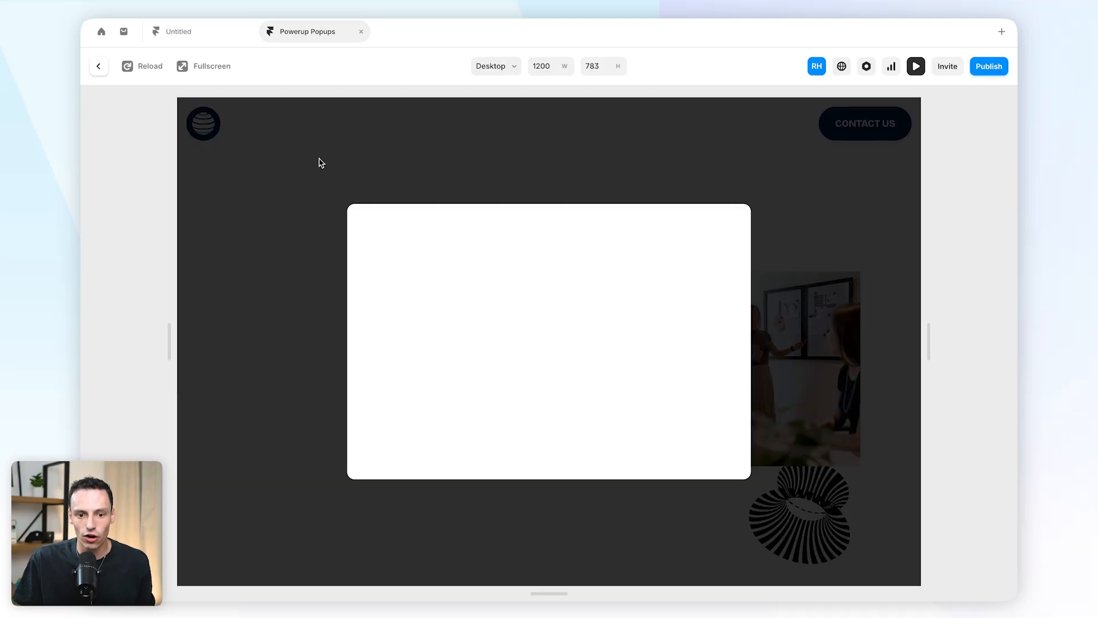
{"action": "left_click", "coordinate": [98, 66]}
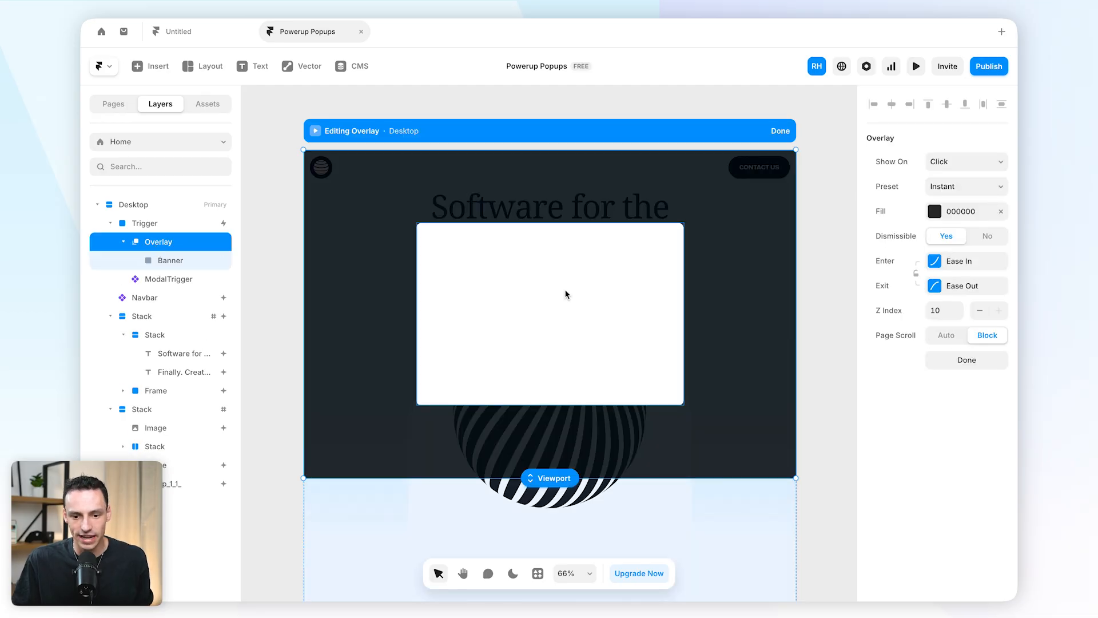
Add a bold size-32 'Check out our new store!' heading above a 'Use the checkout code Shoelace25 for 25% off' line
{"action": "left_click", "coordinate": [171, 261]}
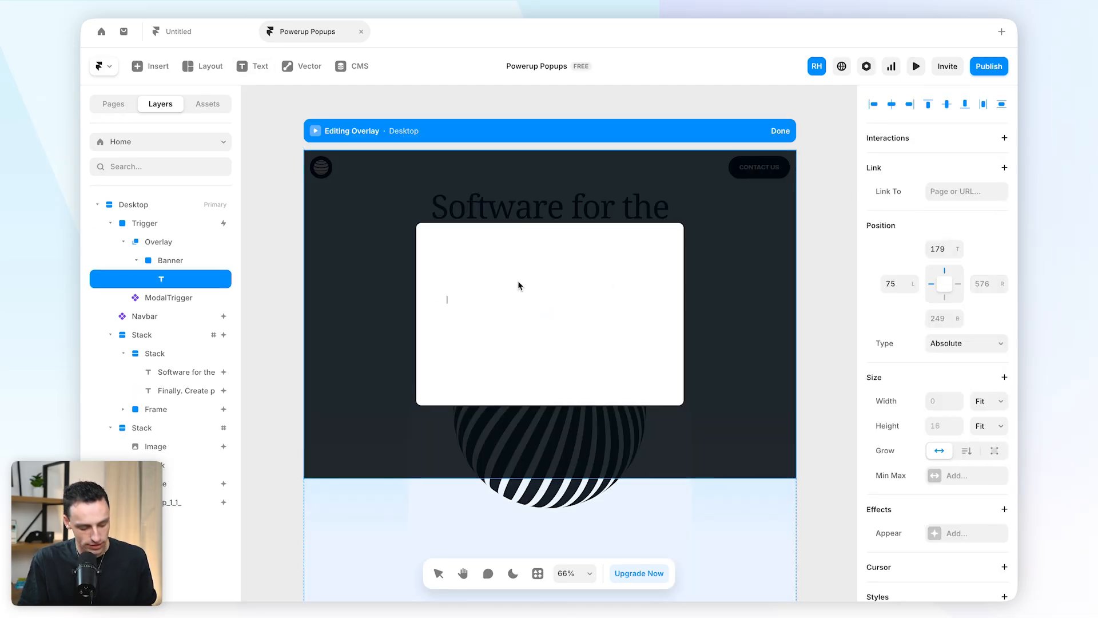
{"action": "type", "text": "Check out our new store!"}
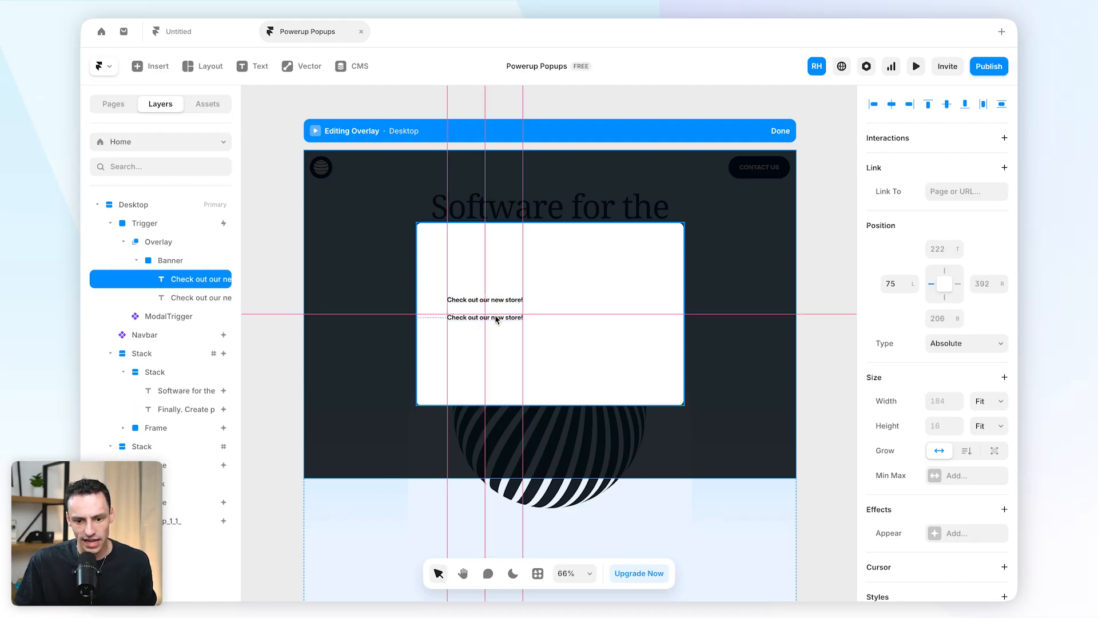
{"action": "left_click", "coordinate": [484, 317]}
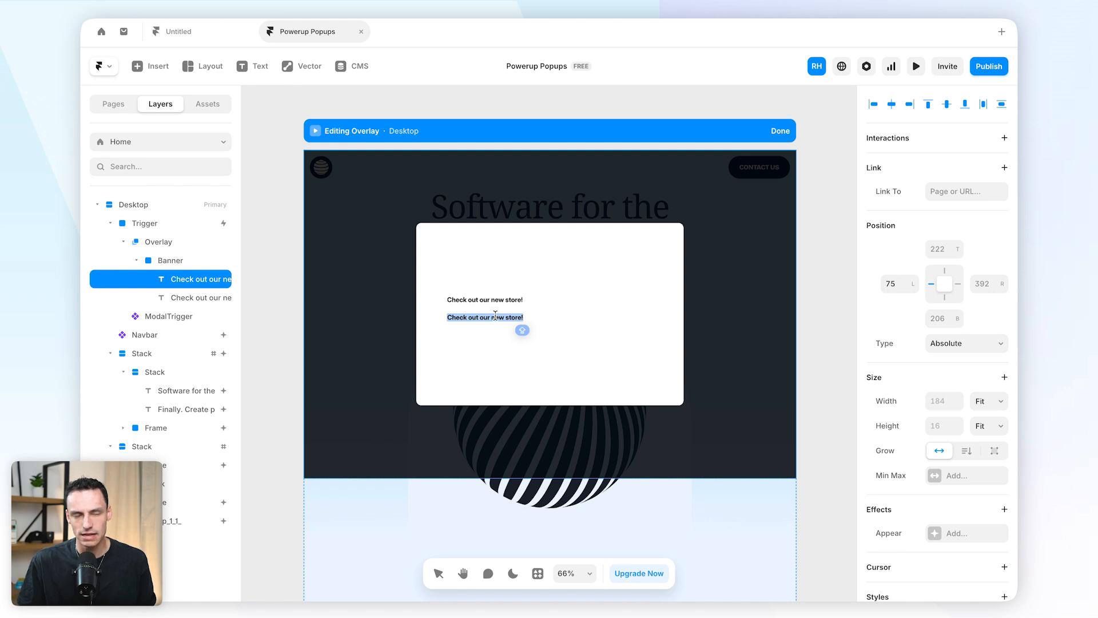
{"action": "type", "text": "U"}
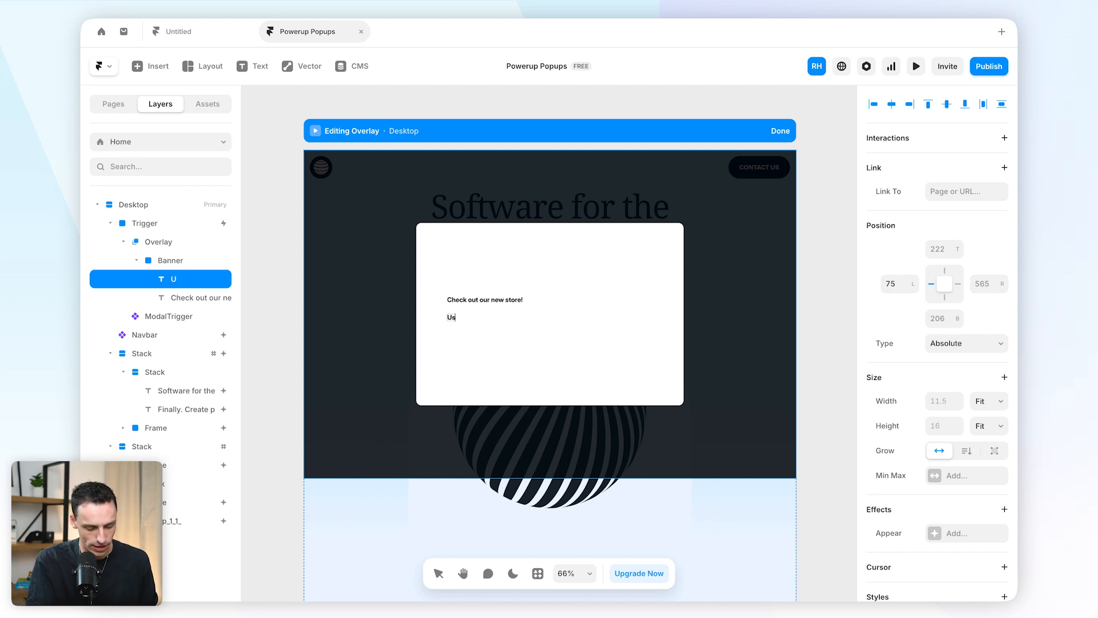
{"action": "type", "text": "se the checkout code \"Shoelace25\" to get 25%"}
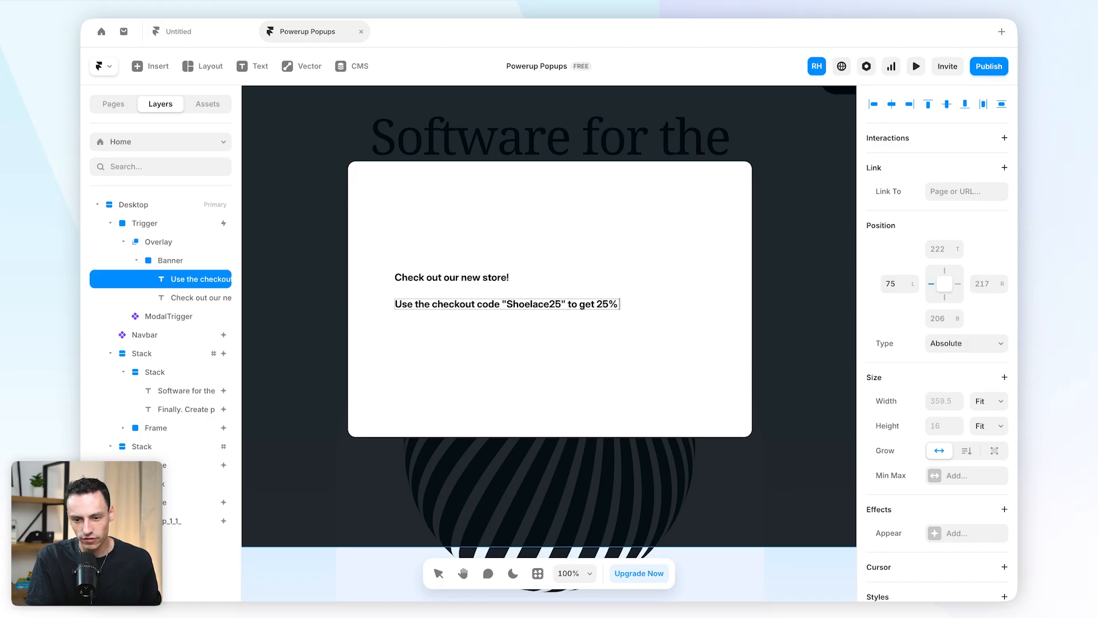
{"action": "type", "text": "off your next order."}
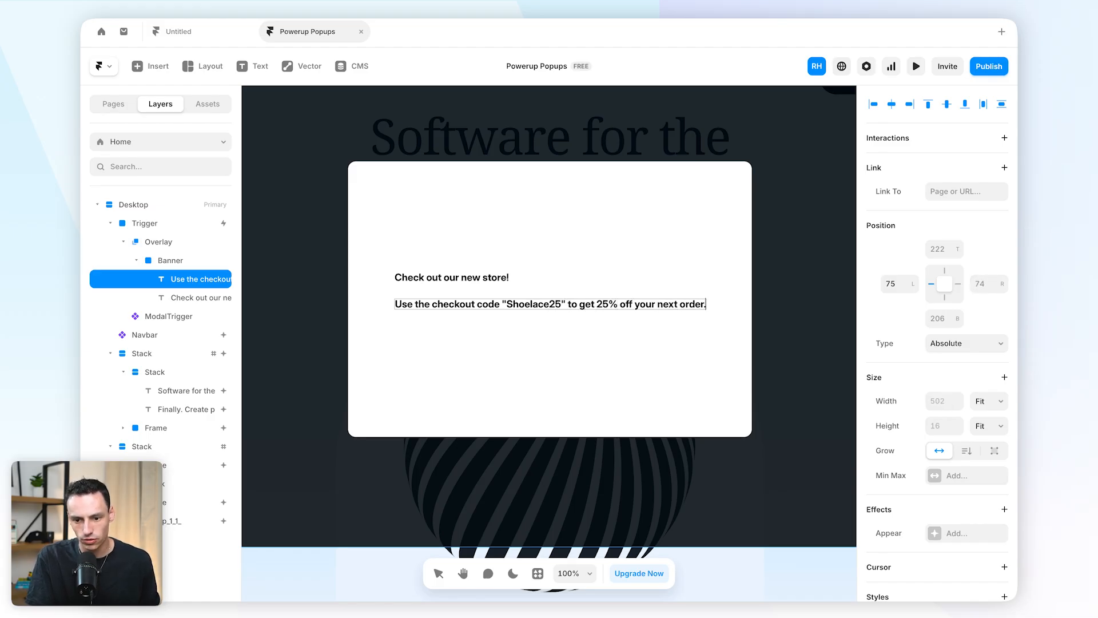
{"action": "left_click", "coordinate": [451, 276]}
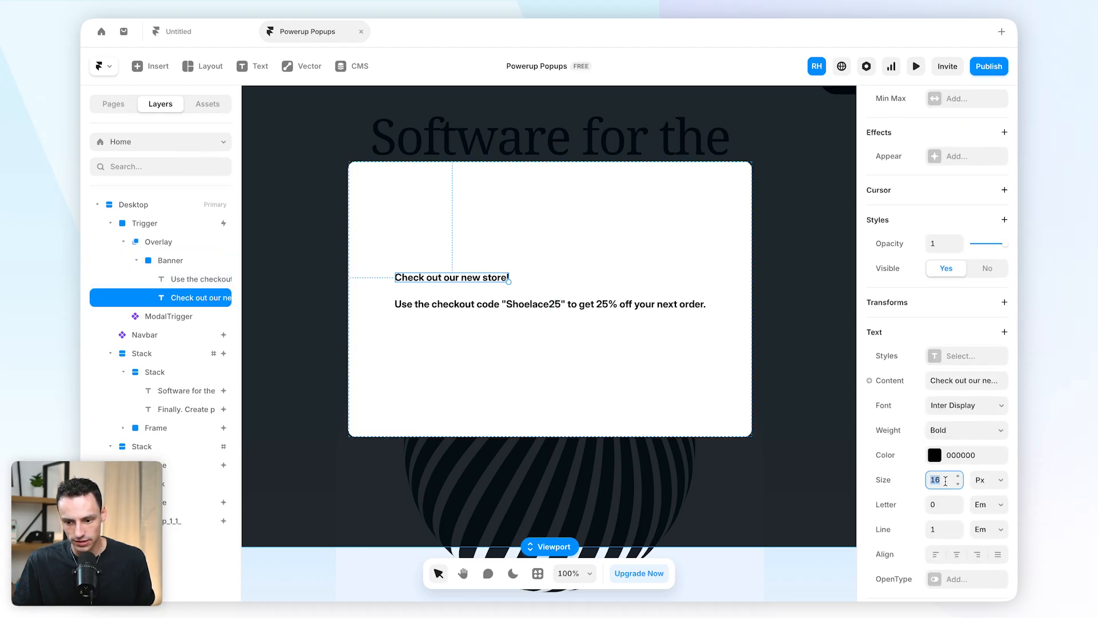
{"action": "type", "text": "32"}
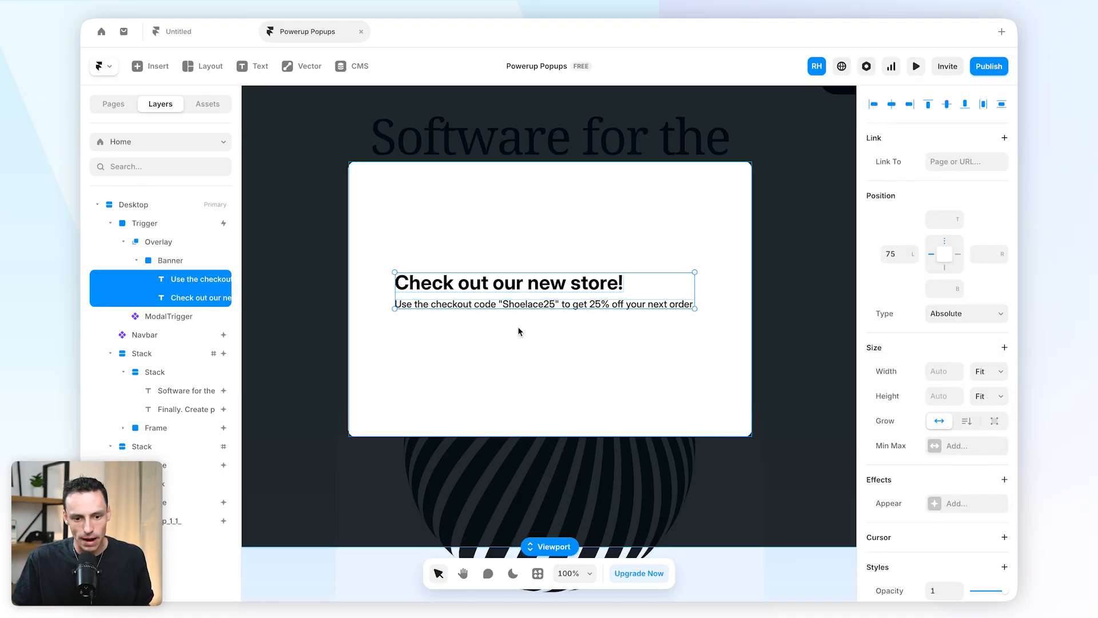
Wrap both texts in a left-aligned vertical stack about 350 wide
{"action": "right_click", "coordinate": [518, 332]}
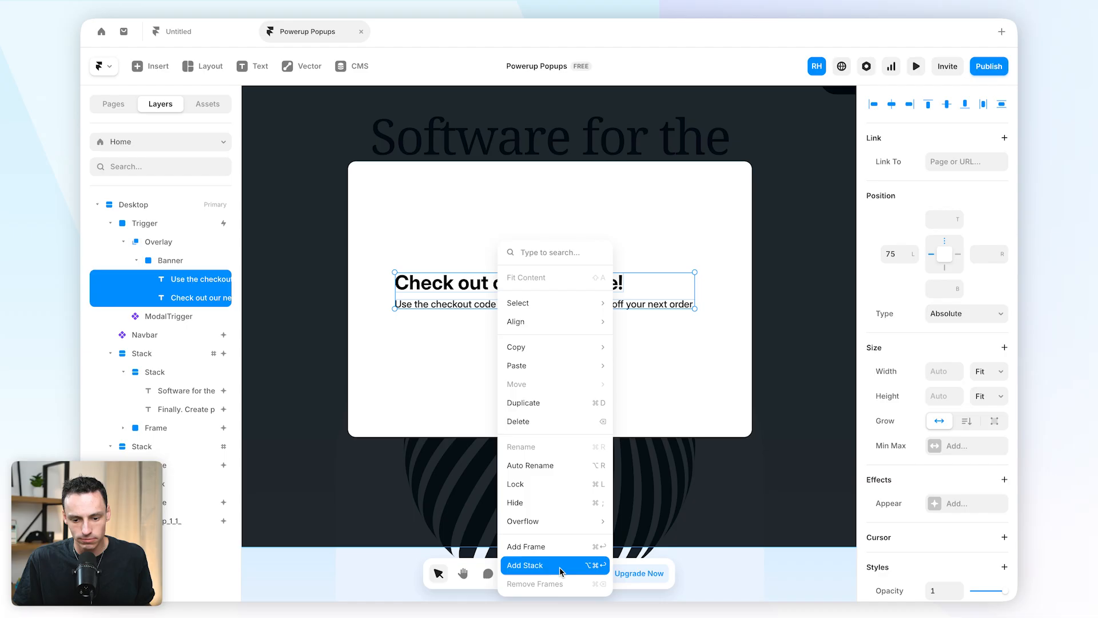
{"action": "left_click", "coordinate": [525, 566]}
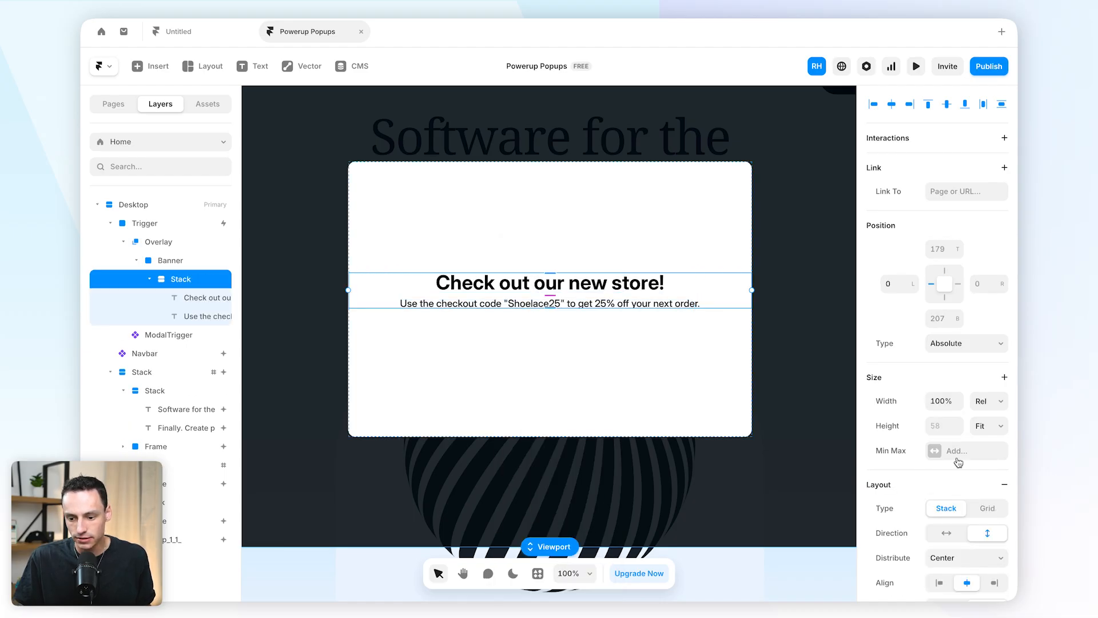
{"action": "scroll", "scroll_direction": "down", "scroll_amount": 3}
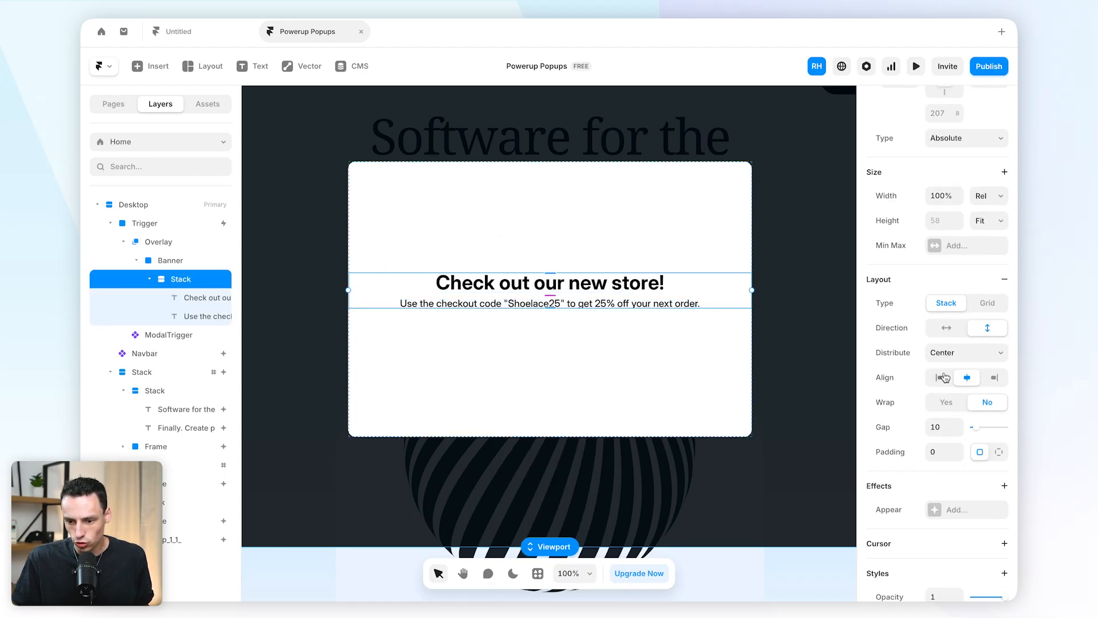
{"action": "left_click", "coordinate": [966, 352]}
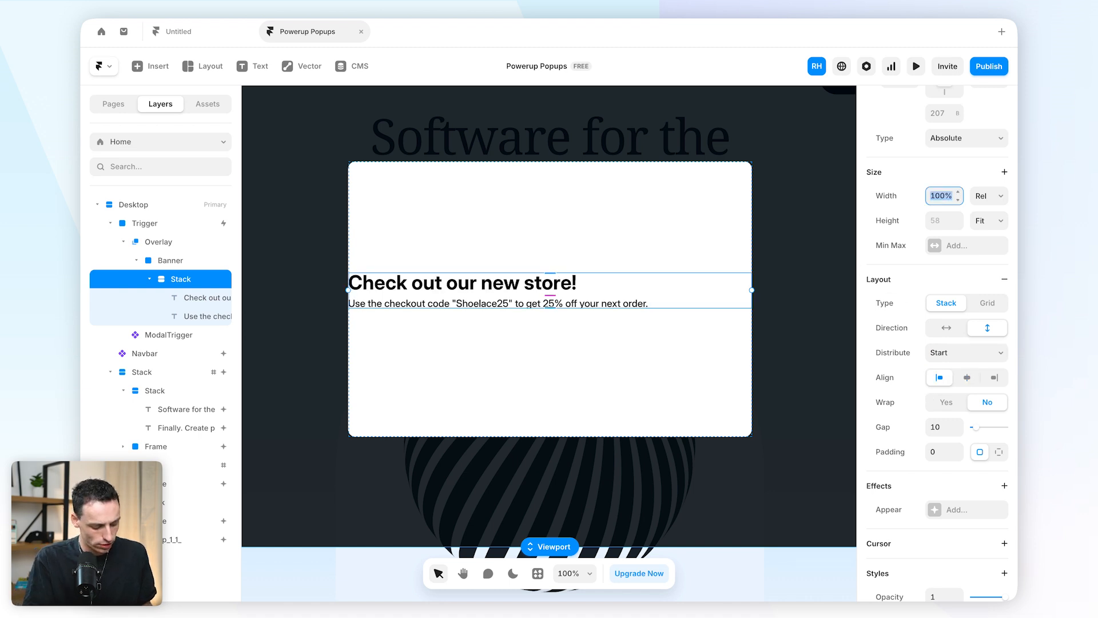
{"action": "type", "text": "350"}
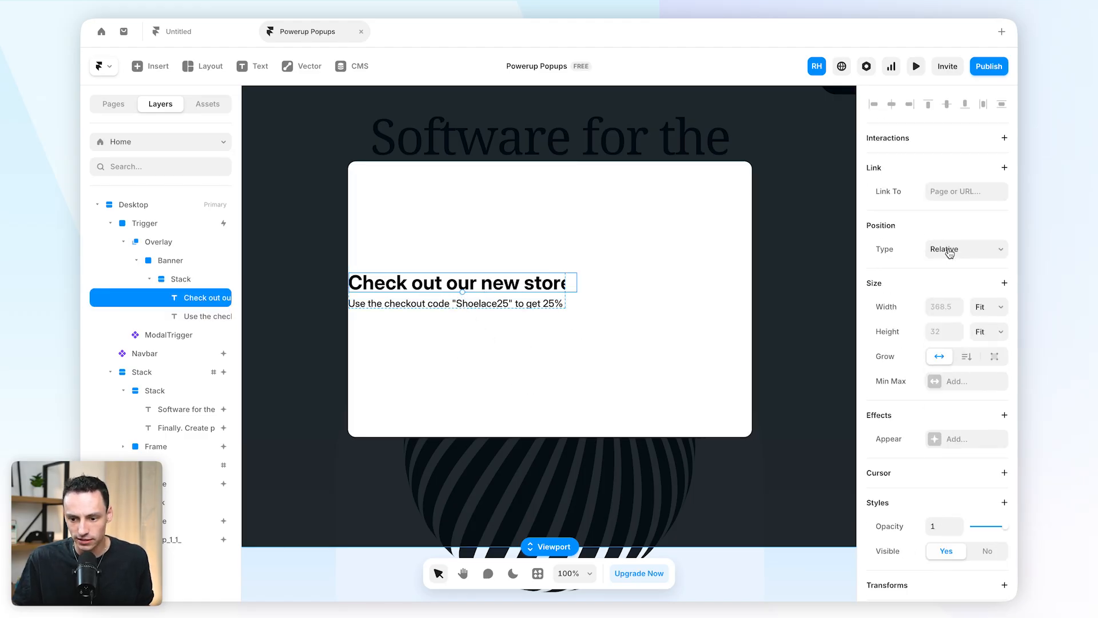
Set both texts to 100% relative width and fix the stack at 320 wide
{"action": "left_click", "coordinate": [944, 307]}
{"action": "type", "text": "100"}
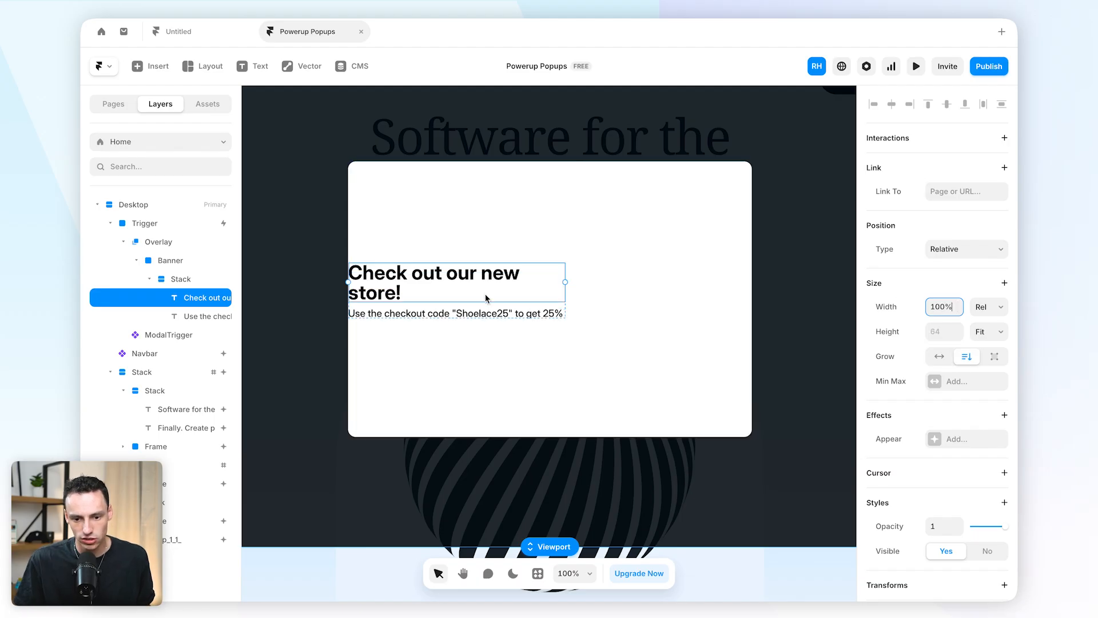
{"action": "double_click", "coordinate": [462, 274]}
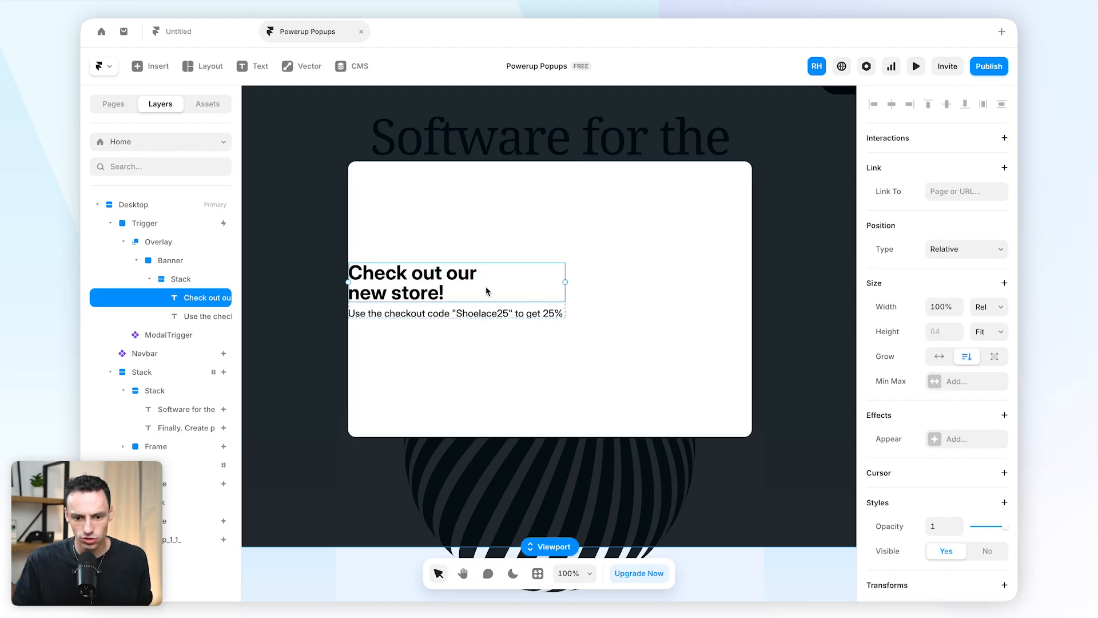
{"action": "left_click", "coordinate": [203, 316]}
{"action": "type", "text": "100"}
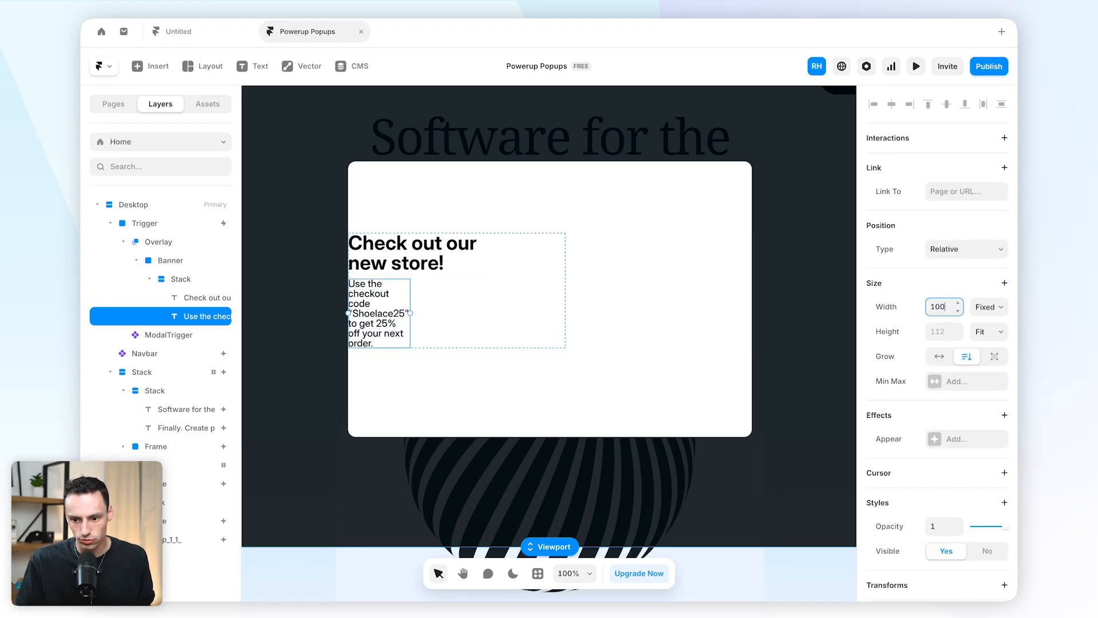
{"action": "left_click", "coordinate": [987, 306]}
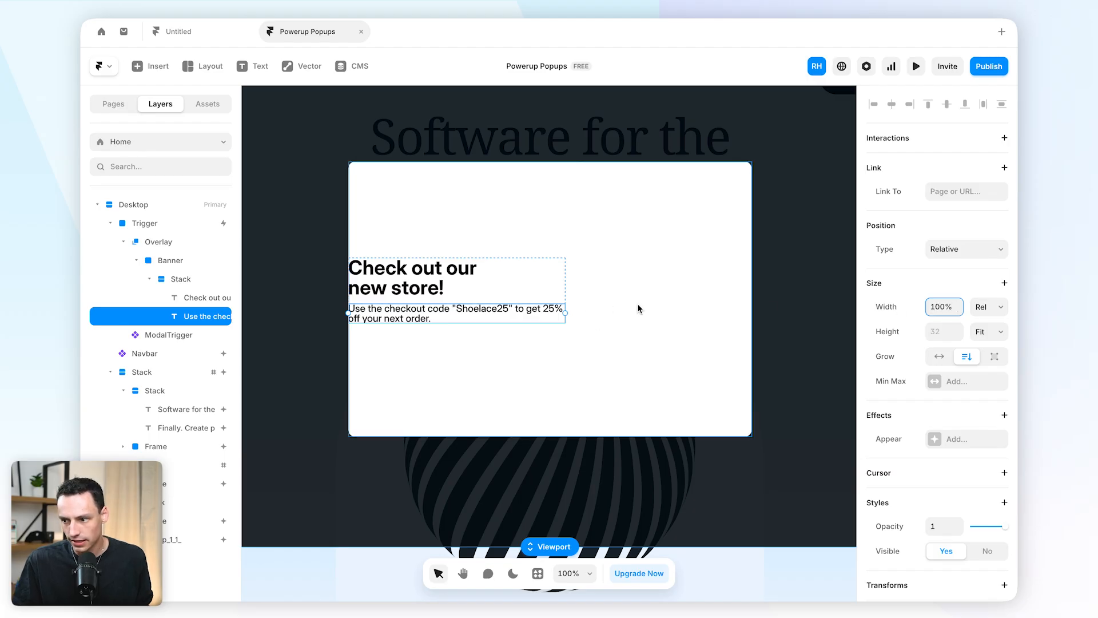
{"action": "left_click", "coordinate": [179, 279]}
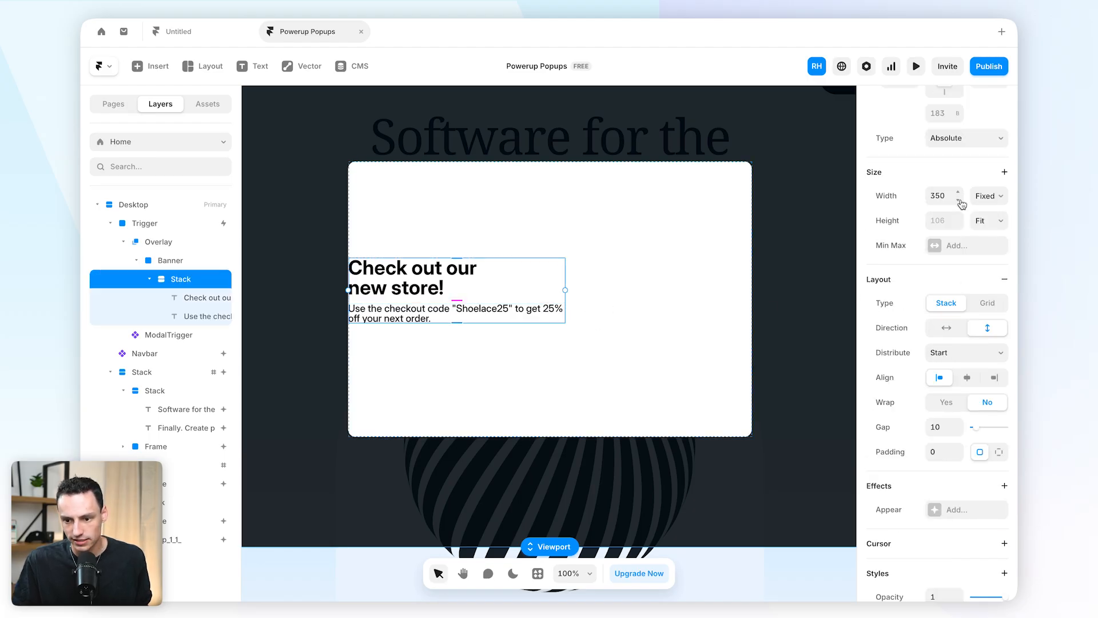
{"action": "type", "text": "320"}
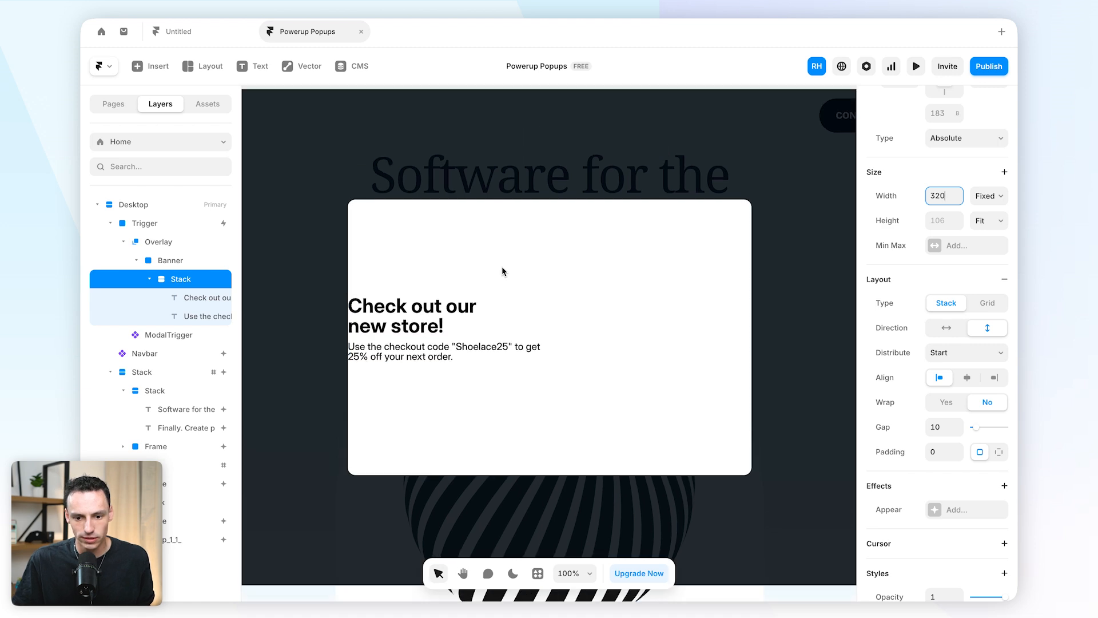
{"action": "left_click", "coordinate": [170, 260]}
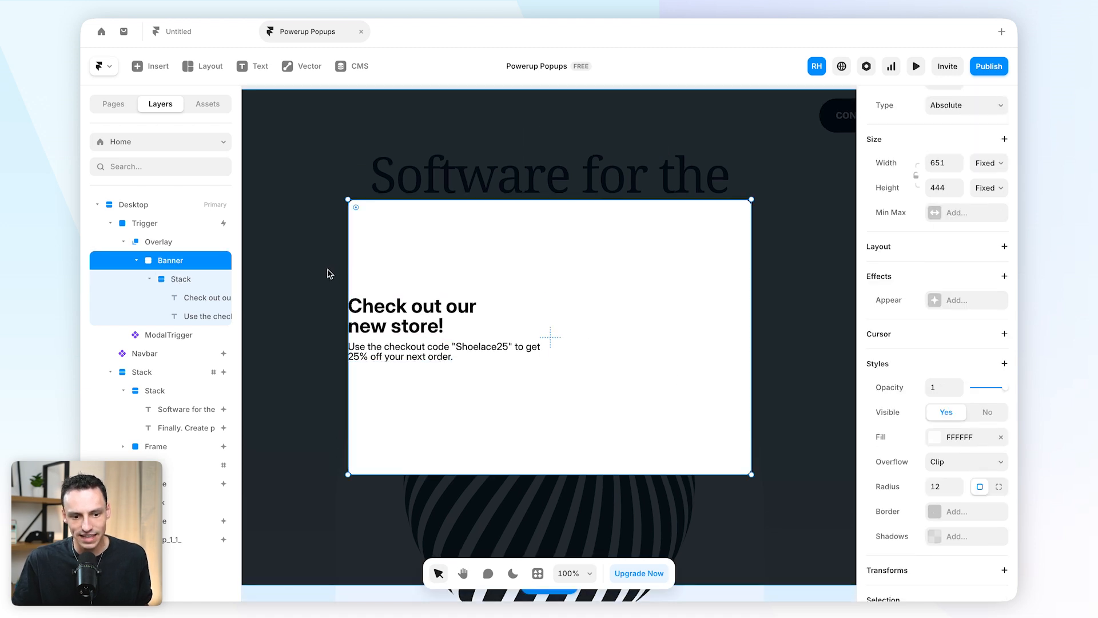
{"action": "mouse_move", "coordinate": [811, 434]}
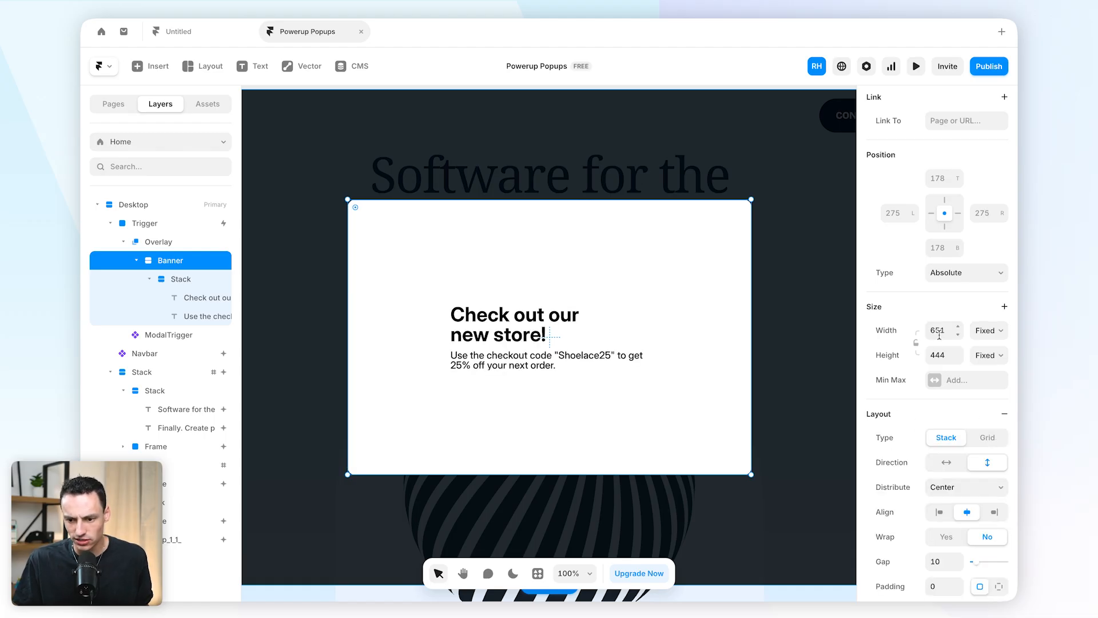
Resize Banner to 700×420 with left-aligned layout and 25 padding
{"action": "left_click", "coordinate": [938, 329]}
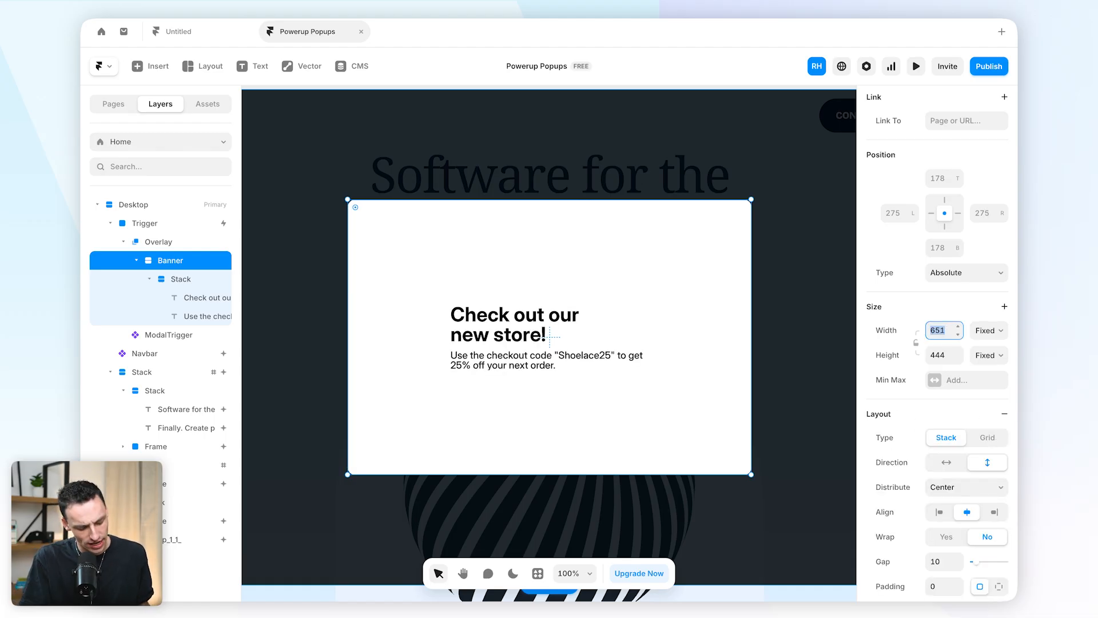
{"action": "type", "text": "700"}
{"action": "left_click", "coordinate": [944, 355]}
{"action": "type", "text": "420"}
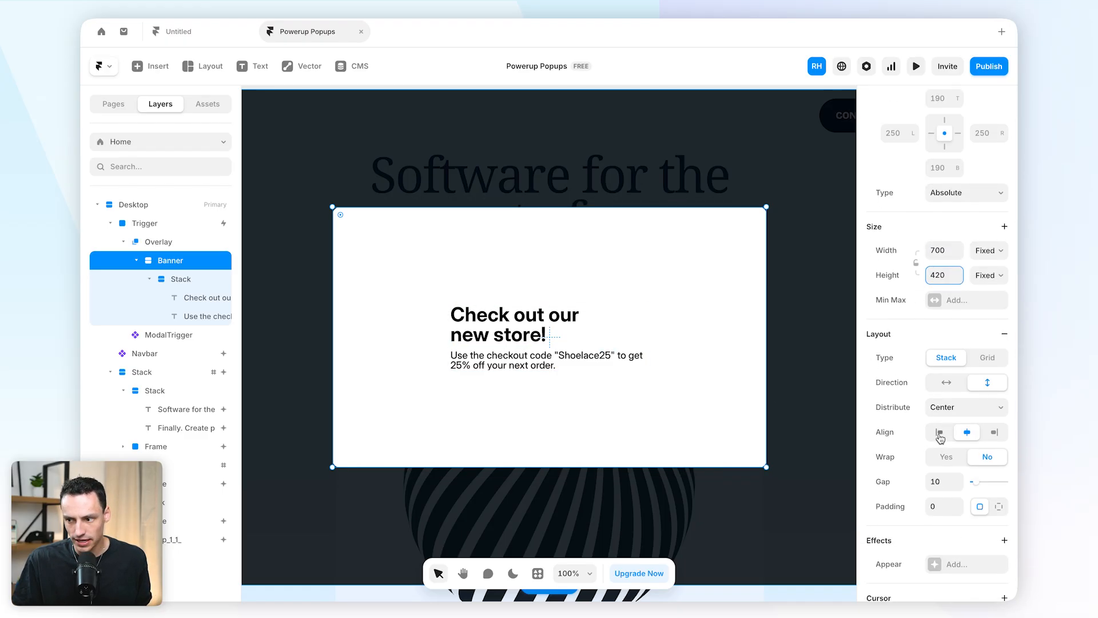
{"action": "left_click", "coordinate": [939, 432]}
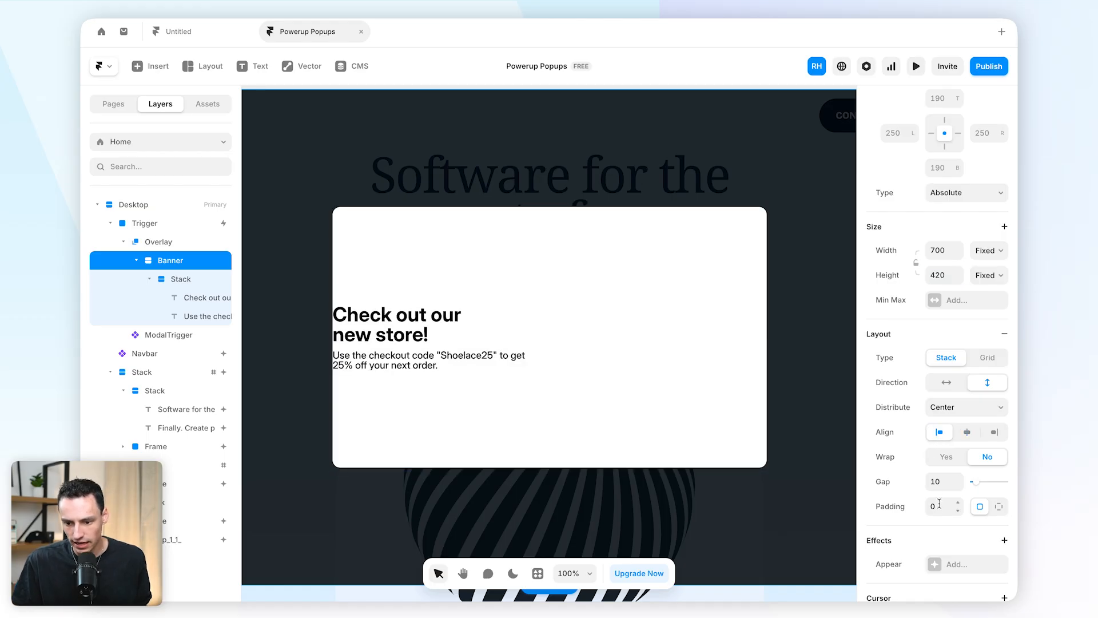
{"action": "type", "text": "25"}
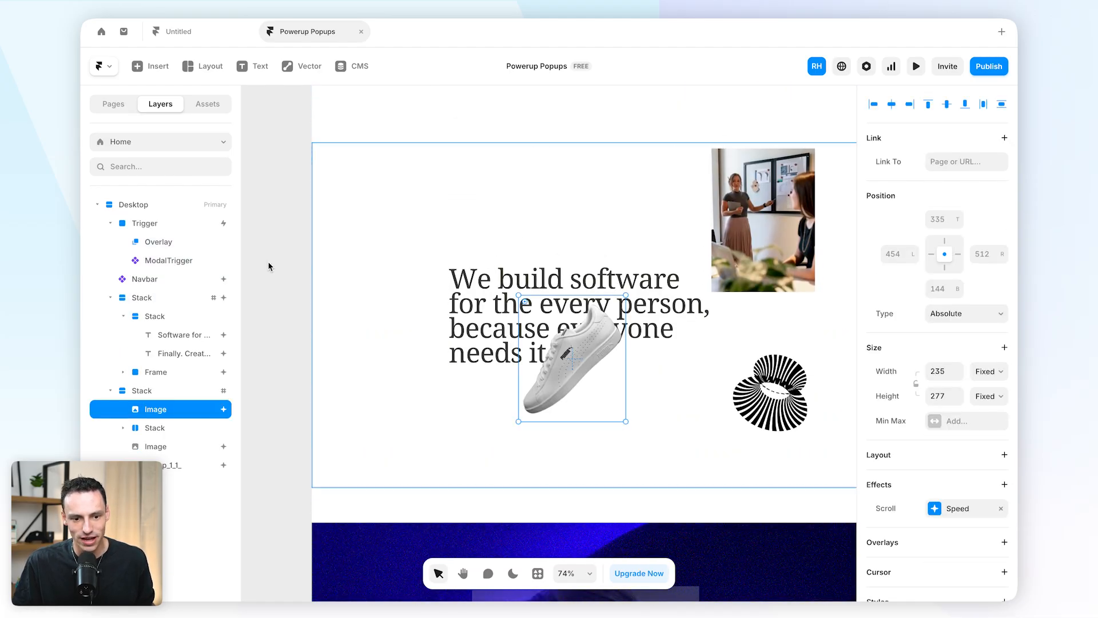
Move the sneaker image into Banner, enlarge it on the right, and finish overlay editing
{"action": "left_click", "coordinate": [159, 242]}
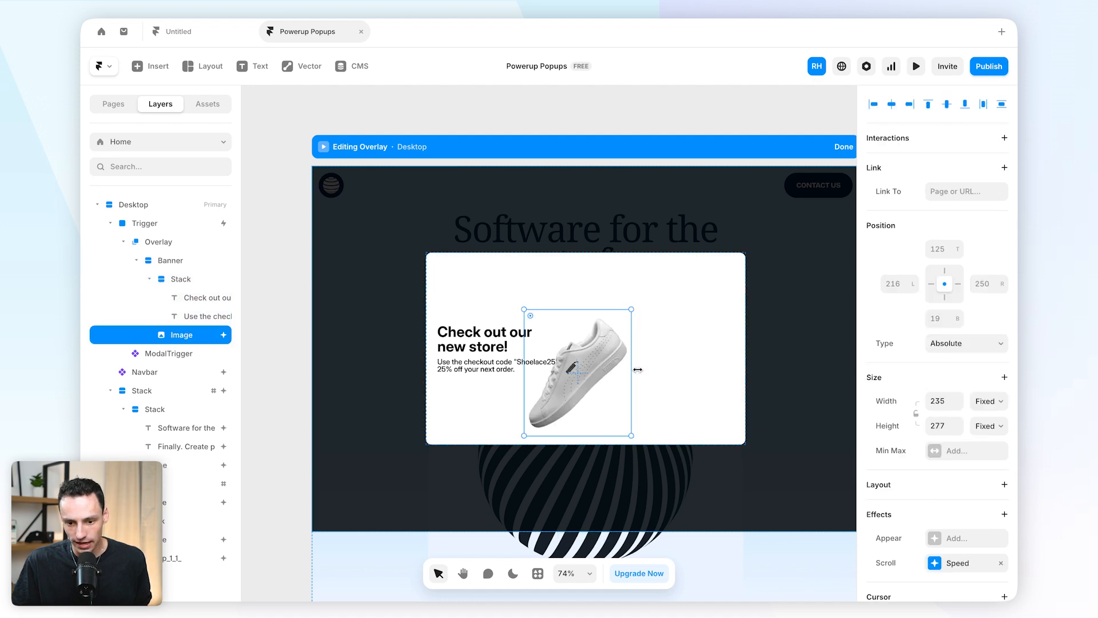
{"action": "left_click_drag", "start_coordinate": [633, 436], "coordinate": [817, 516]}
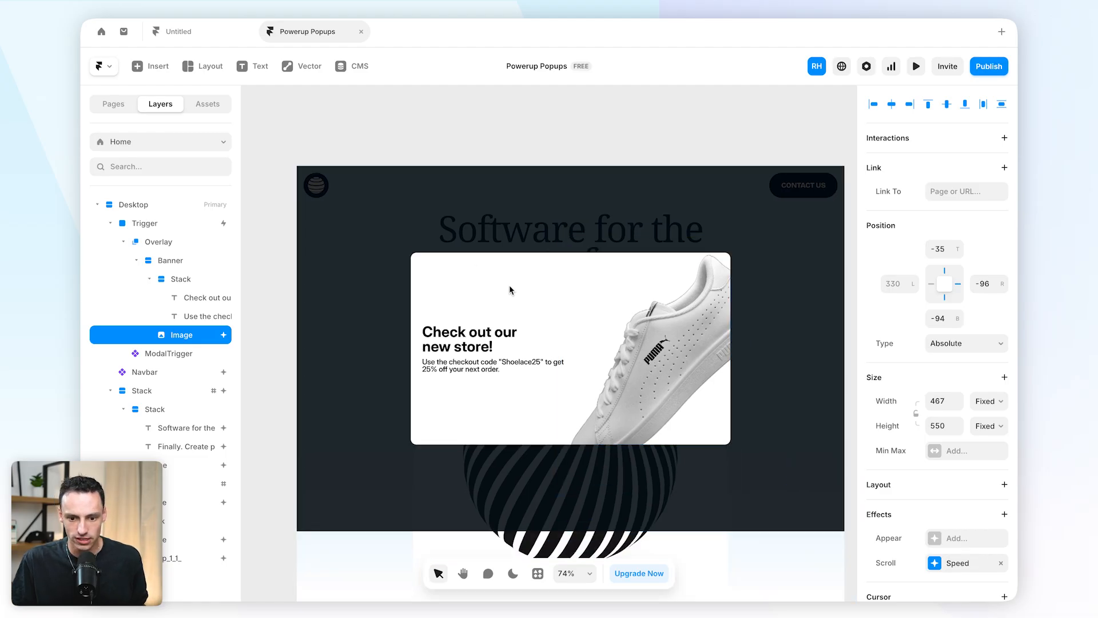
{"action": "left_click", "coordinate": [159, 242]}
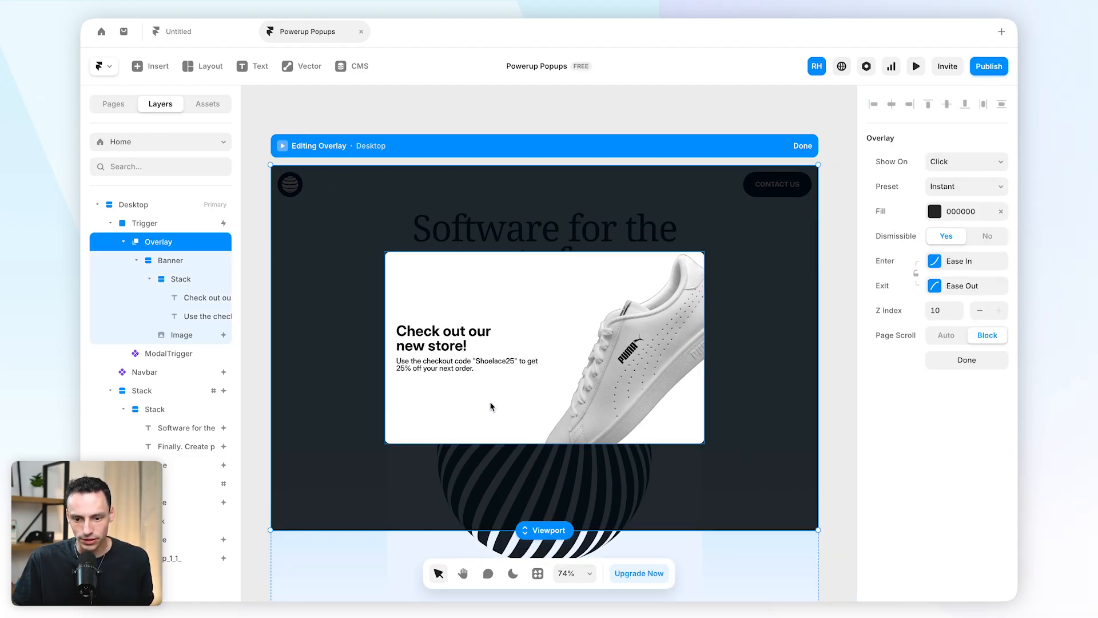
{"action": "left_click", "coordinate": [803, 145]}
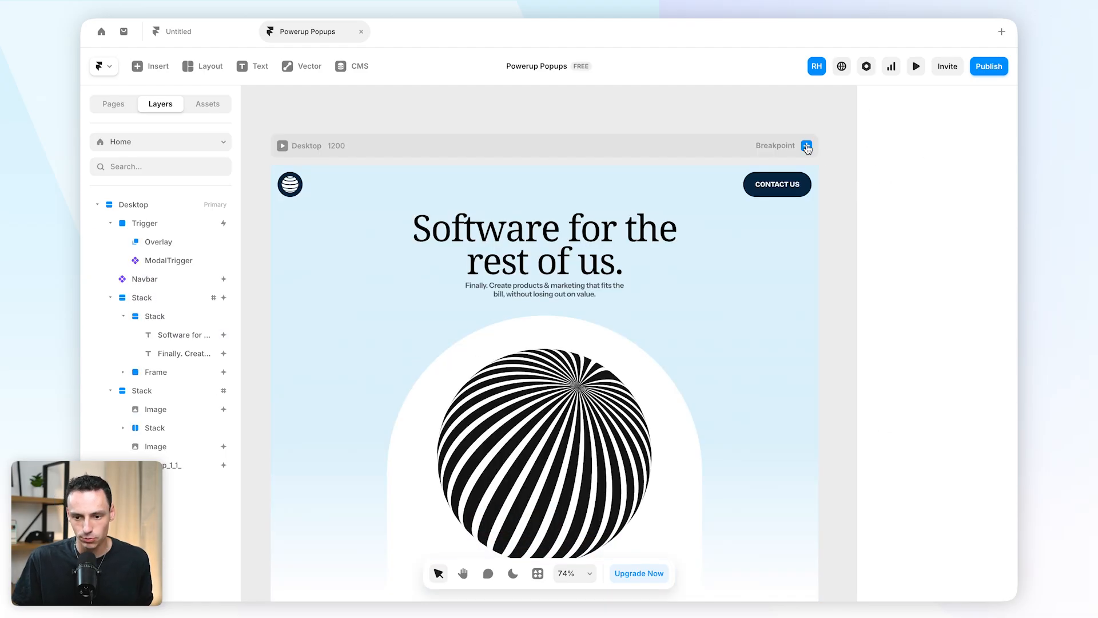
{"action": "left_click", "coordinate": [915, 66]}
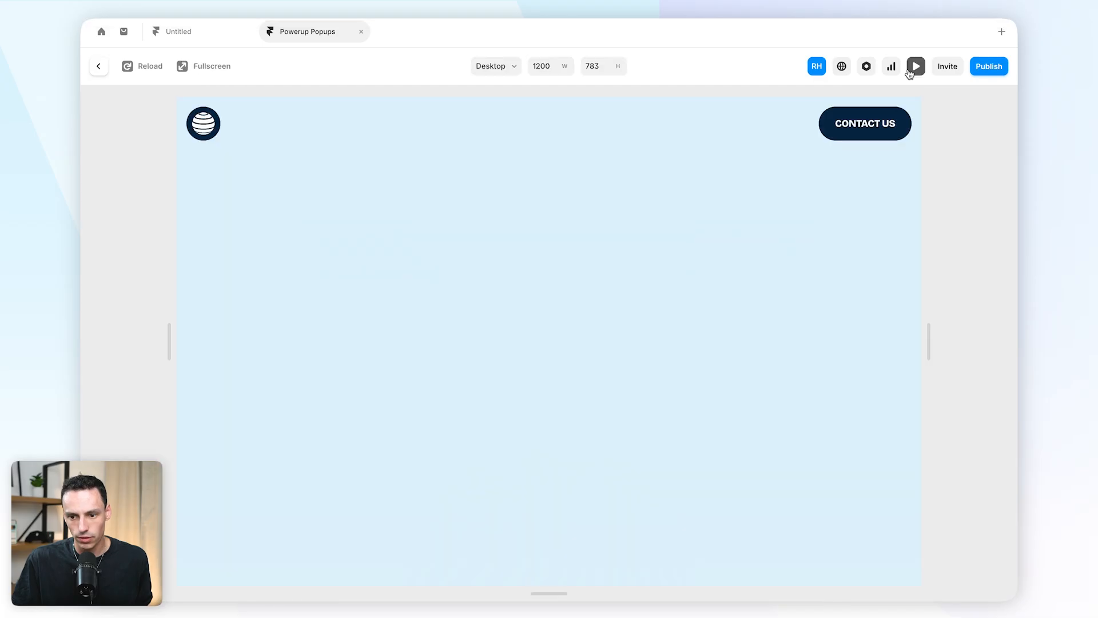
{"action": "left_click", "coordinate": [915, 66]}
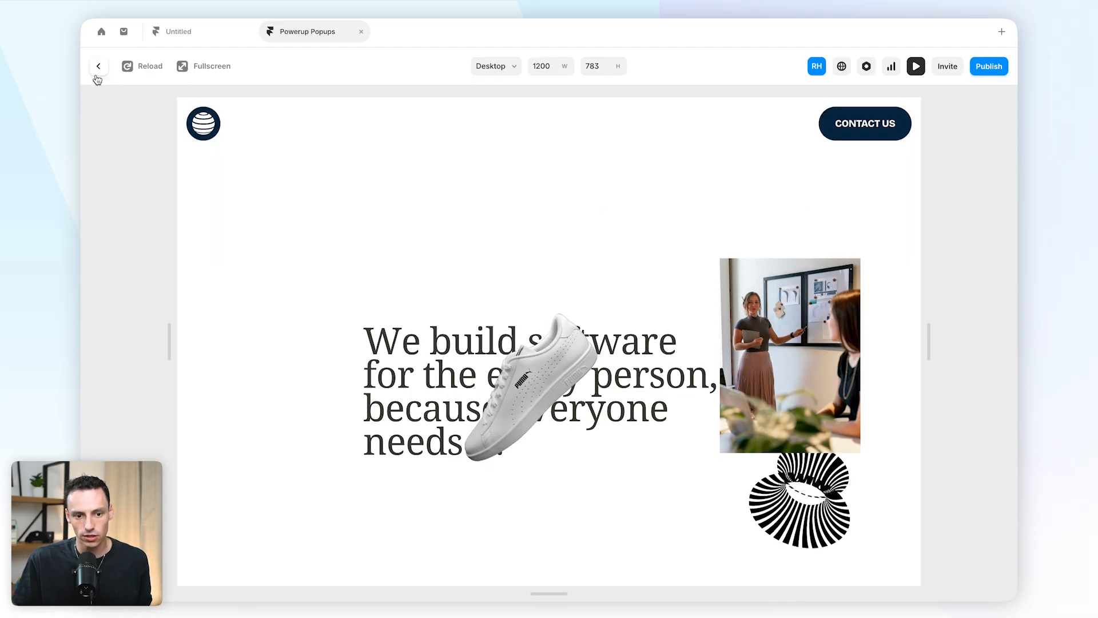
{"action": "left_click", "coordinate": [98, 66]}
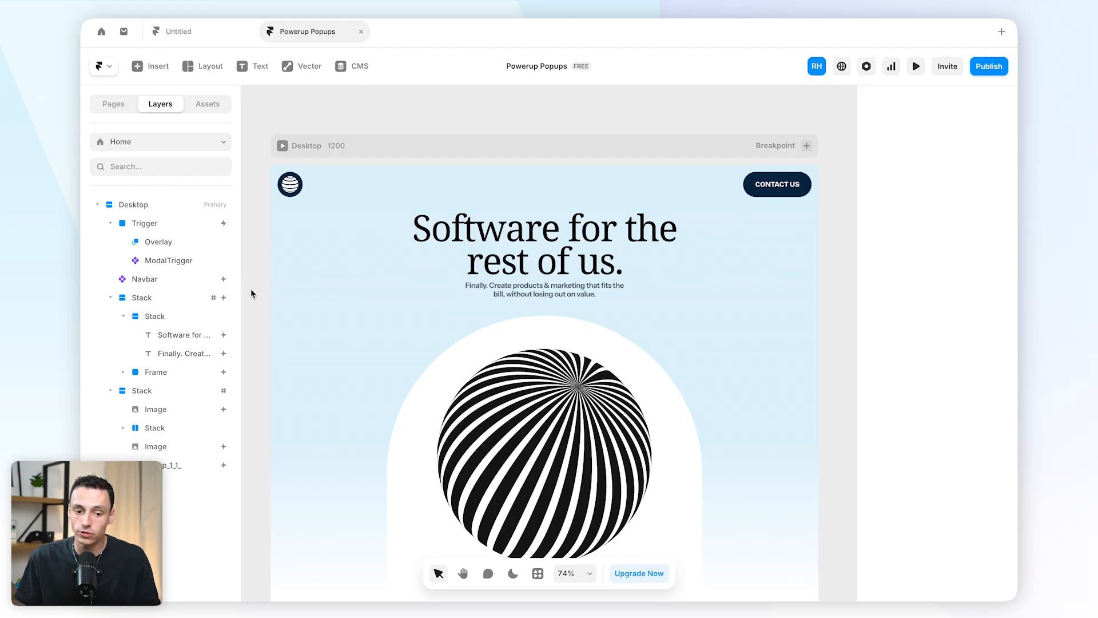
Reopen the Trigger's overlay to edit the pop-up banner again
{"action": "left_click", "coordinate": [543, 244]}
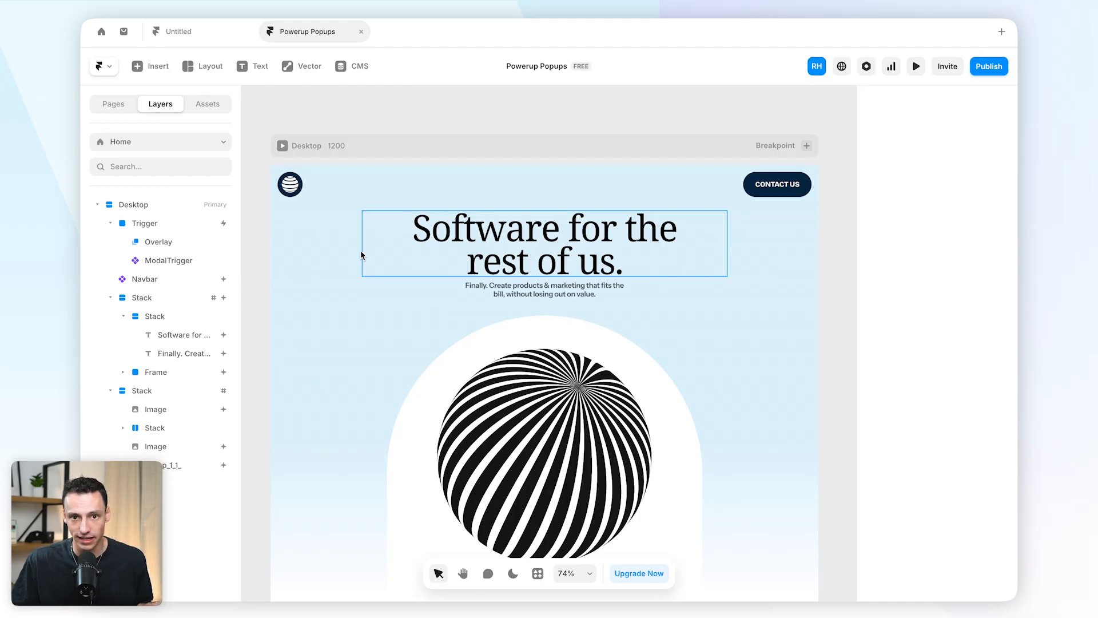
{"action": "left_click", "coordinate": [160, 241]}
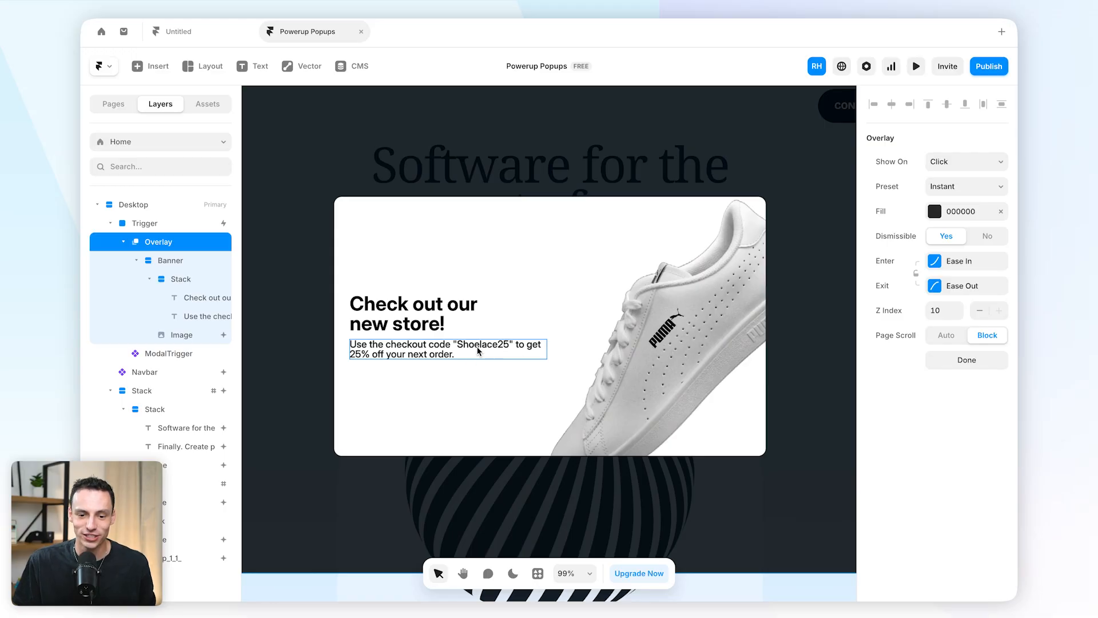
Retype the text as 'No, I don't want a discount' and set its position type to Absolute
{"action": "left_click", "coordinate": [204, 316]}
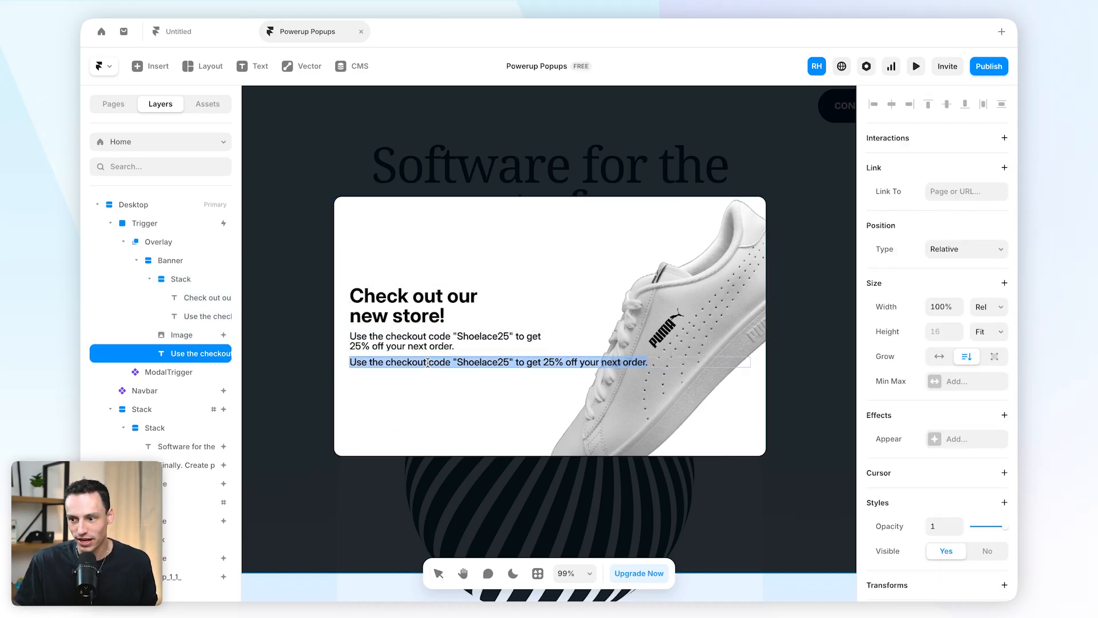
{"action": "type", "text": "No, I dp"}
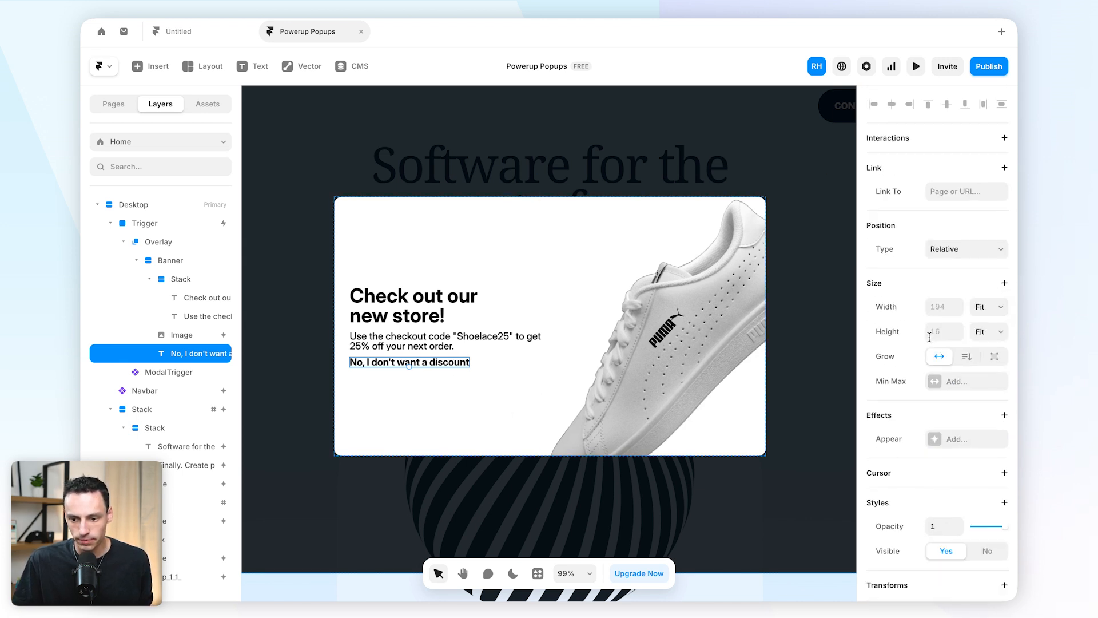
{"action": "left_click", "coordinate": [966, 248]}
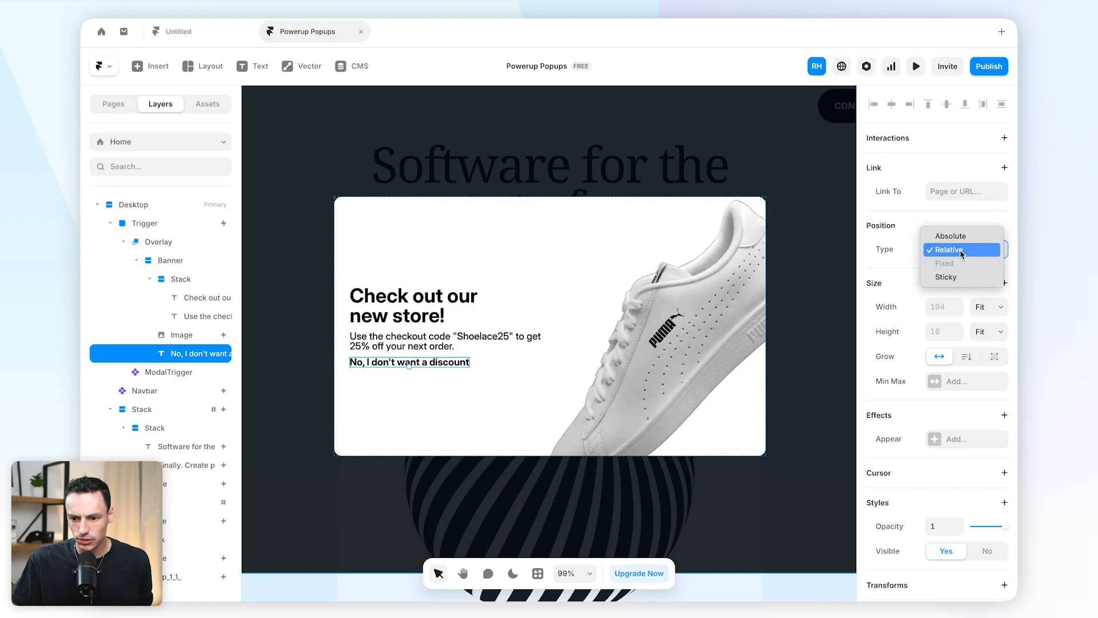
{"action": "left_click", "coordinate": [953, 235]}
{"action": "type", "text": "25"}
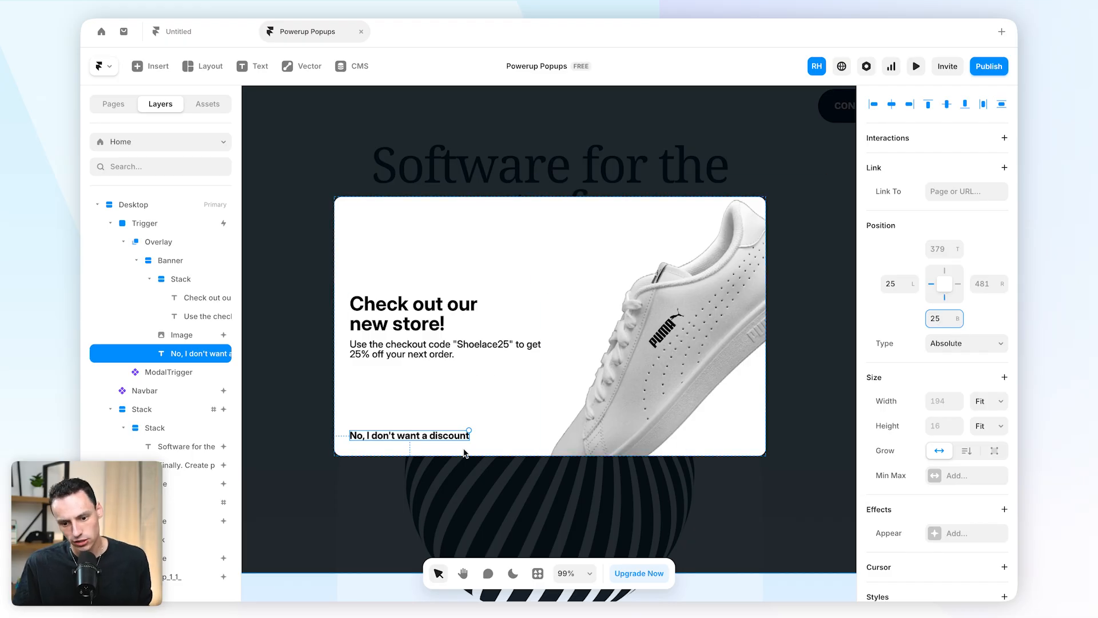
{"action": "left_click", "coordinate": [431, 313]}
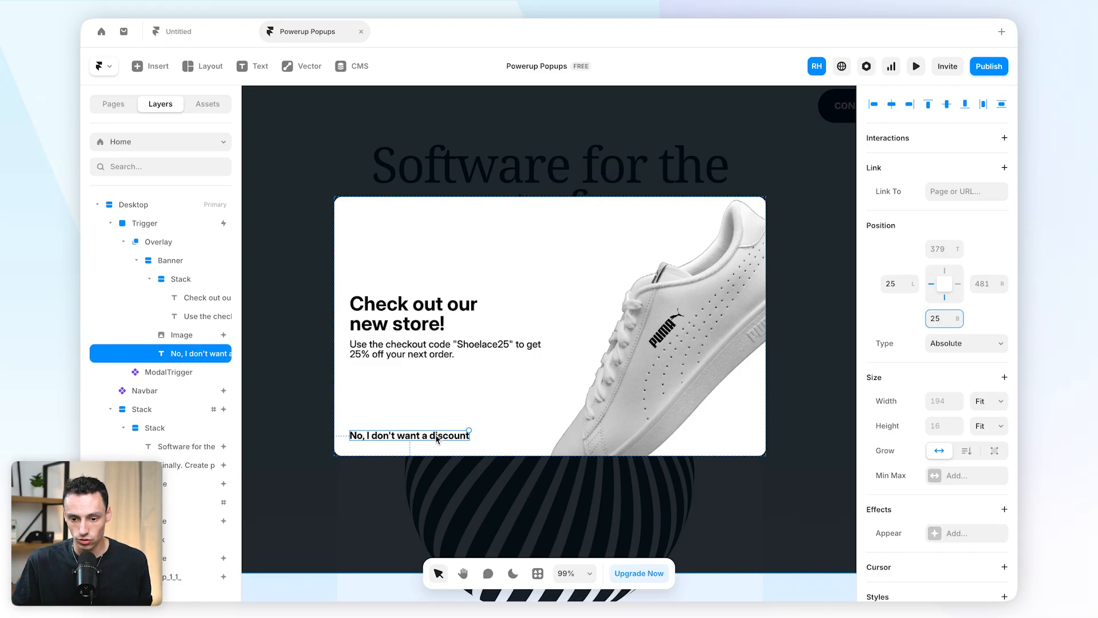
{"action": "mouse_move", "coordinate": [962, 145]}
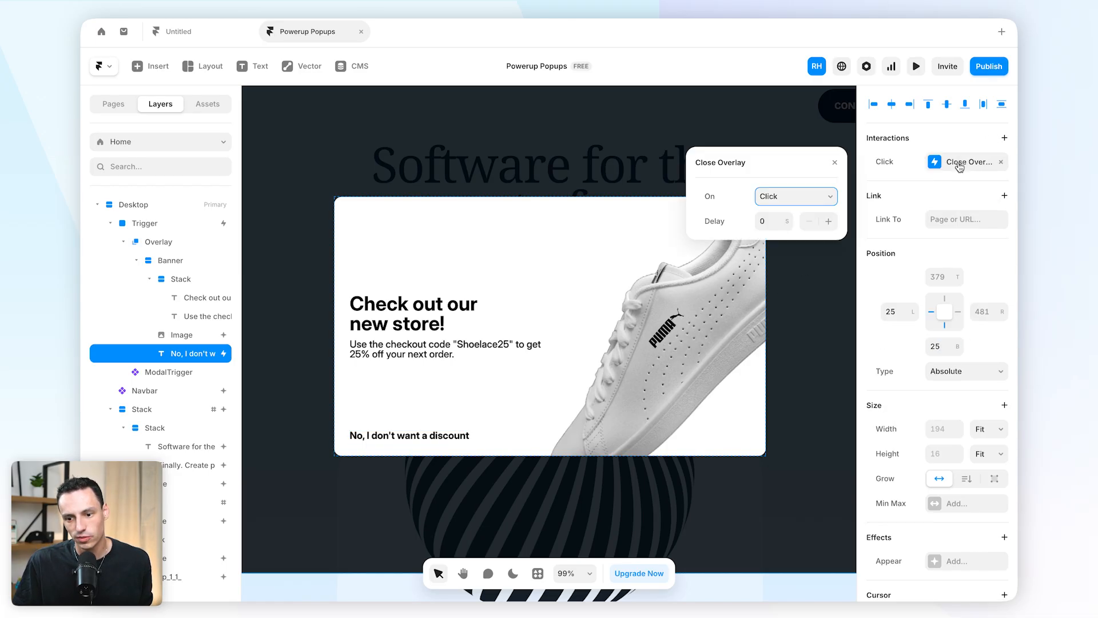
Add a Click → Close Overlay interaction to the decline text and test it in preview
{"action": "left_click", "coordinate": [409, 435]}
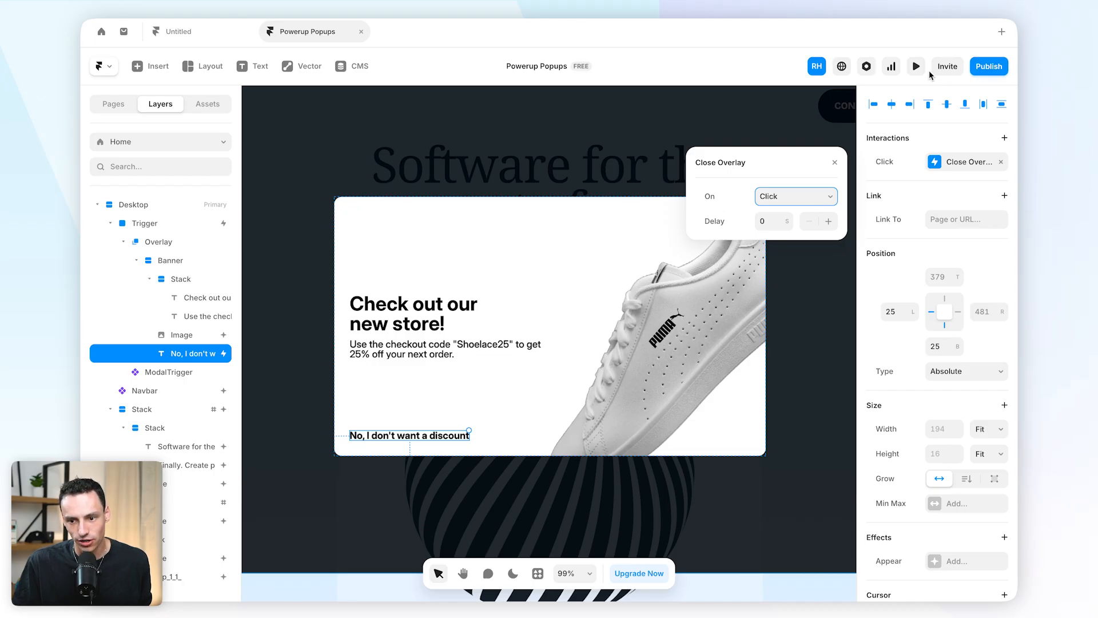
{"action": "left_click", "coordinate": [916, 67]}
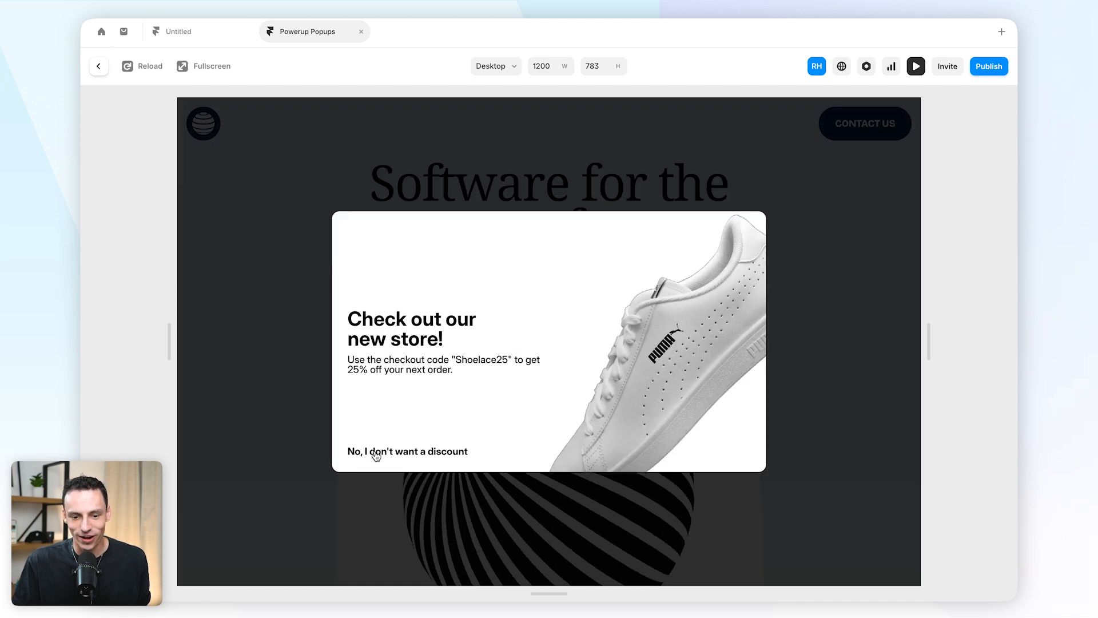
{"action": "left_click", "coordinate": [408, 450]}
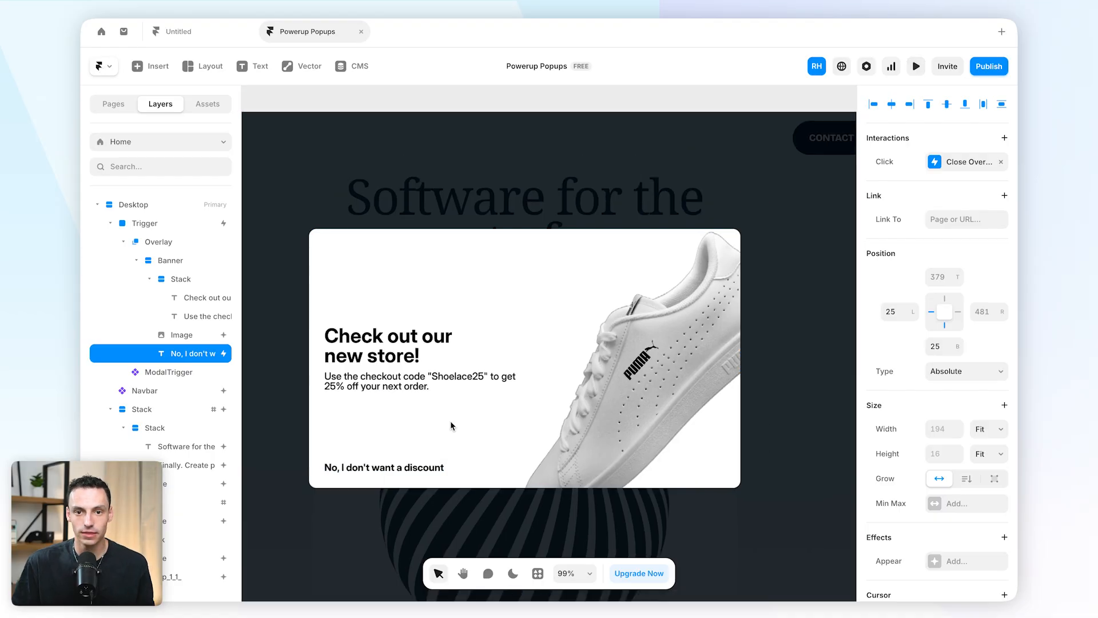
Select the Overlay layer to inspect its show and dismiss settings, then launch preview
{"action": "left_click", "coordinate": [385, 467]}
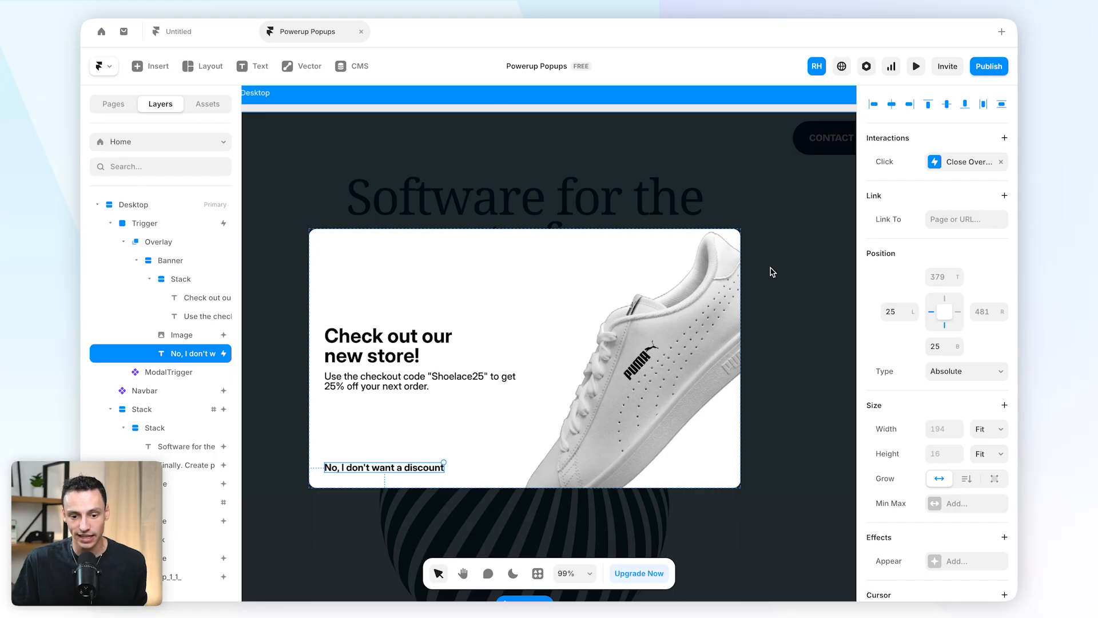
{"action": "mouse_move", "coordinate": [111, 238]}
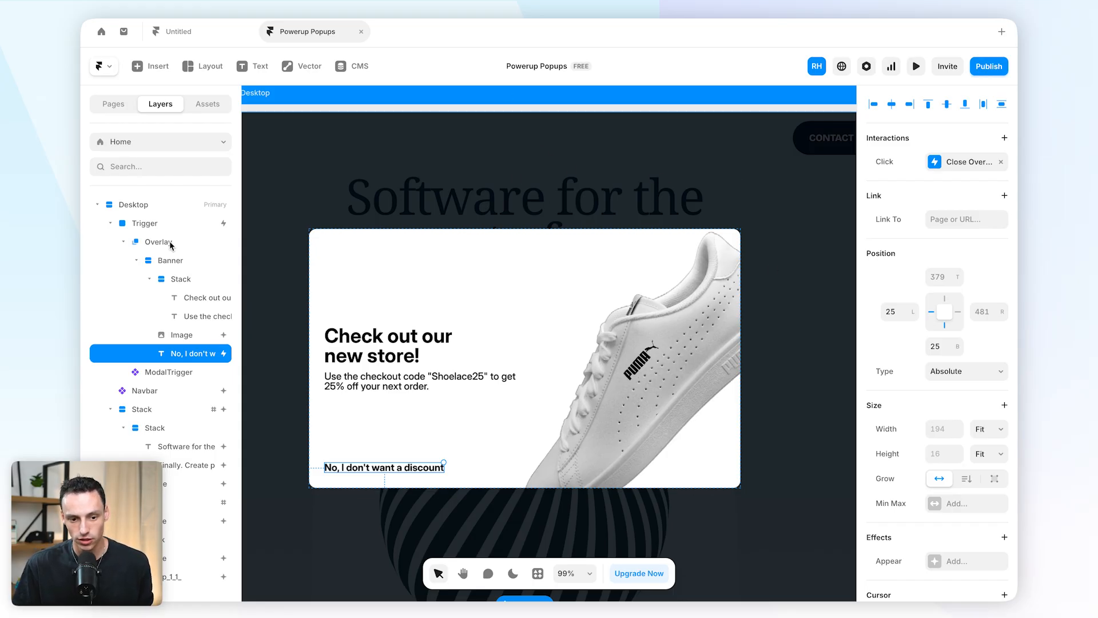
{"action": "left_click", "coordinate": [159, 241]}
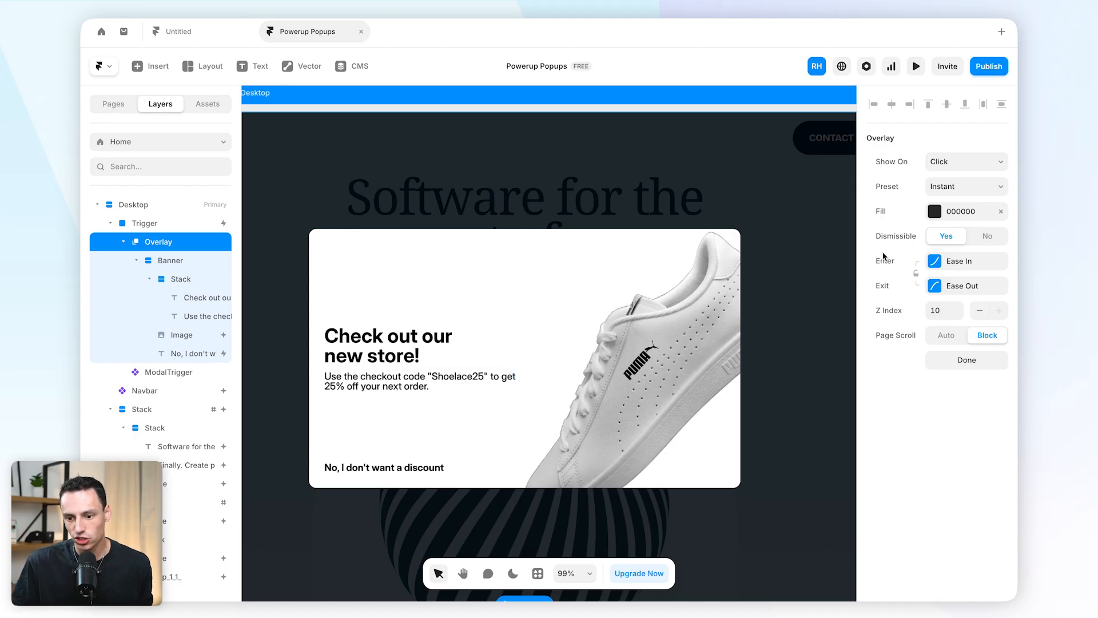
{"action": "left_click", "coordinate": [988, 236]}
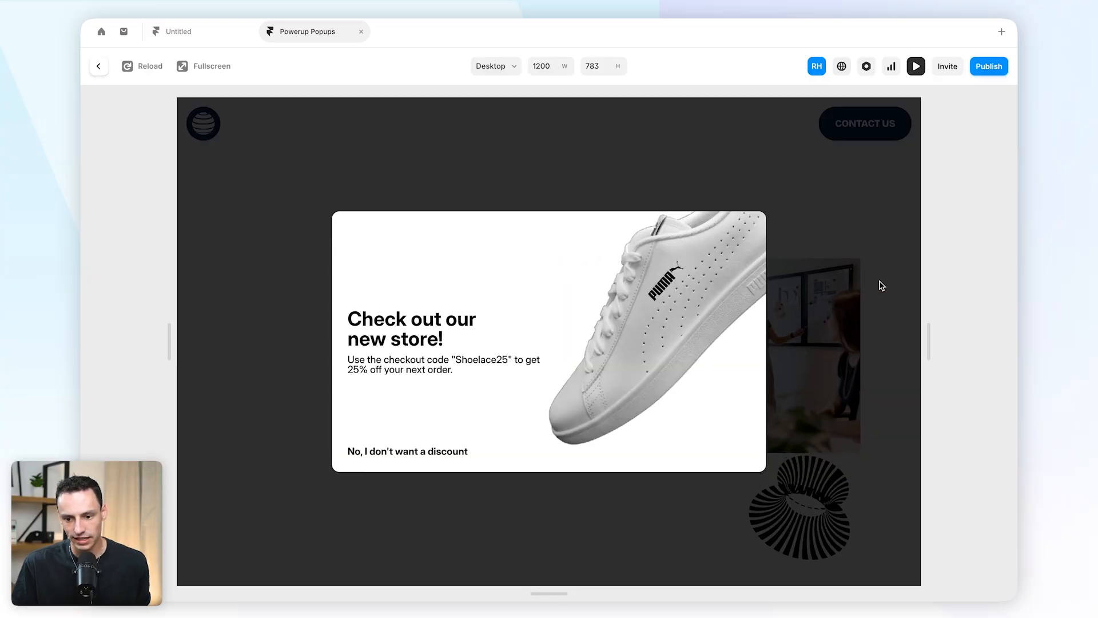
{"action": "mouse_move", "coordinate": [860, 227]}
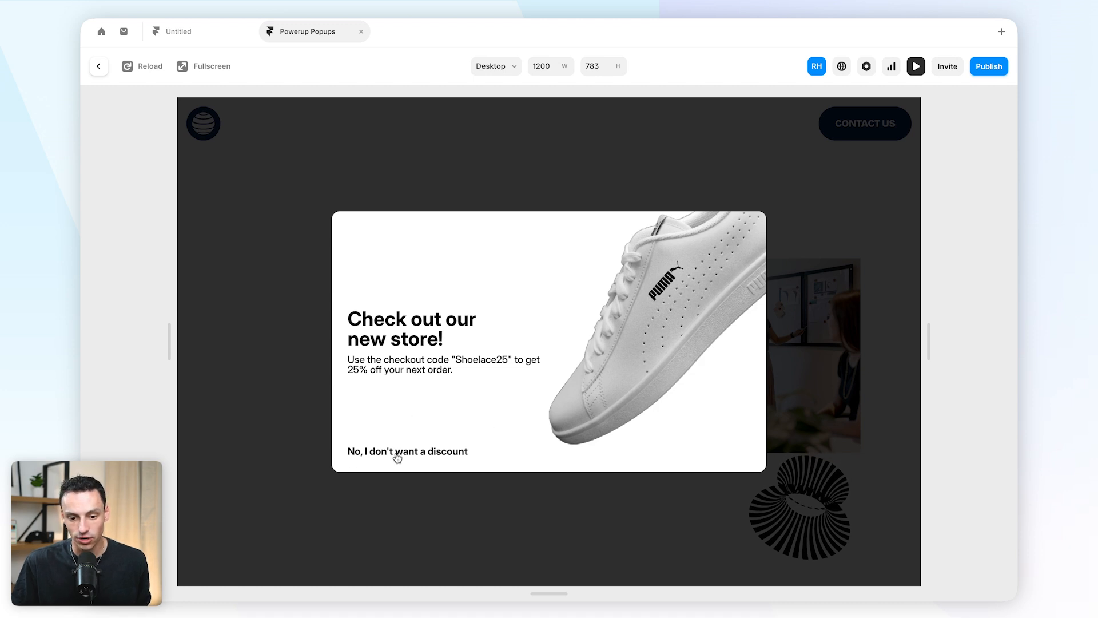
Click the 'No, I don't want a discount' link in preview to try closing the pop-up
{"action": "left_click", "coordinate": [407, 451]}
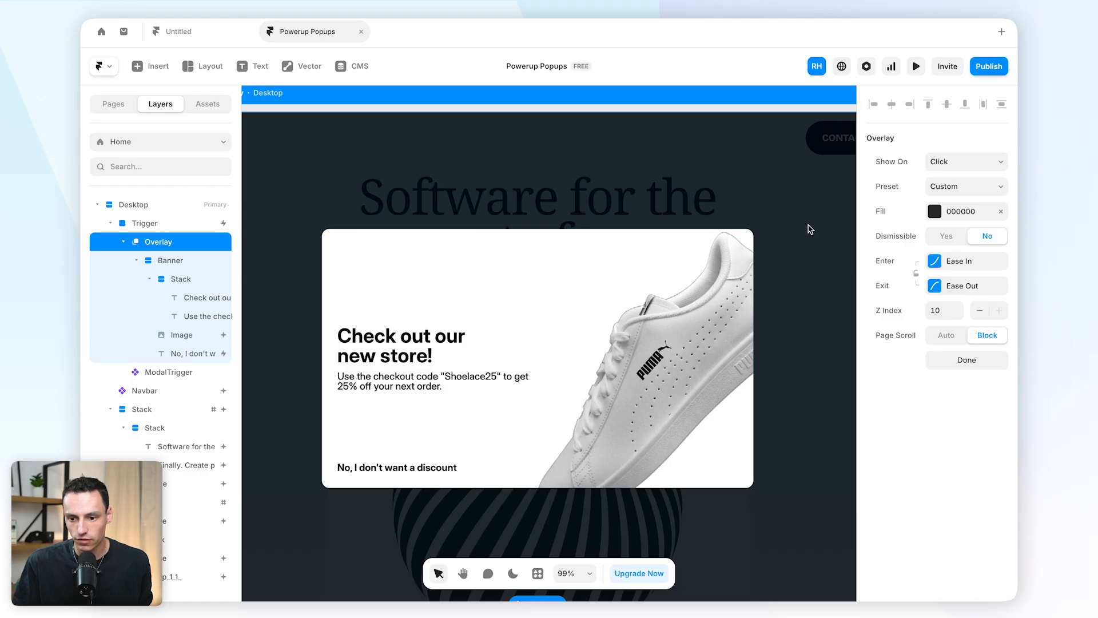
Set the overlay preset to Fade In Out and Dismissible to No, then select the Banner
{"action": "left_click", "coordinate": [966, 186]}
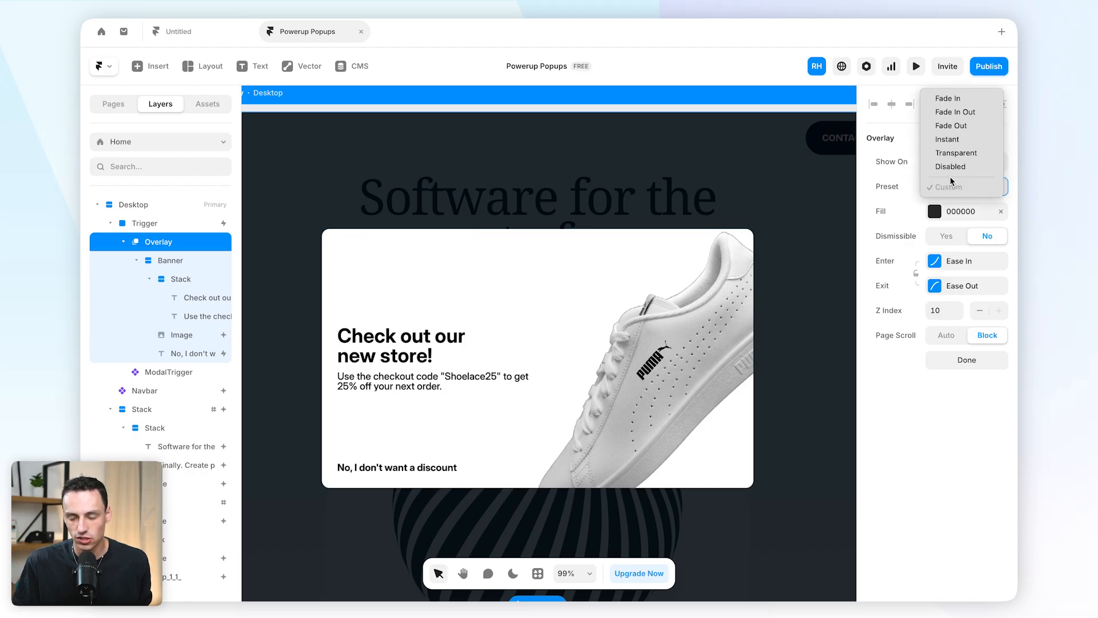
{"action": "mouse_move", "coordinate": [961, 112]}
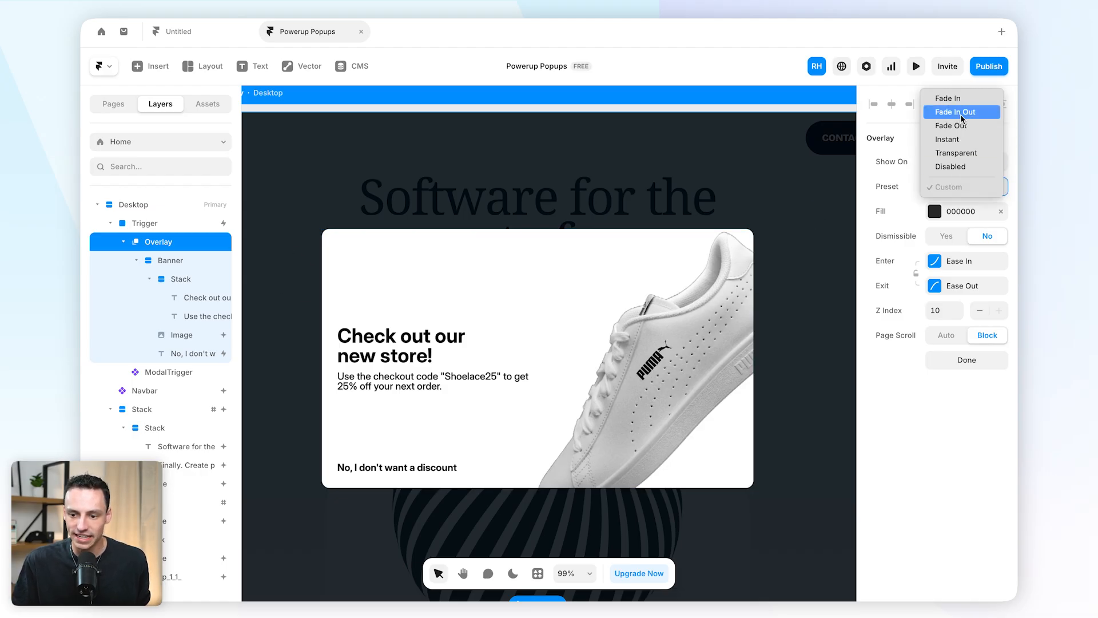
{"action": "left_click", "coordinate": [962, 111]}
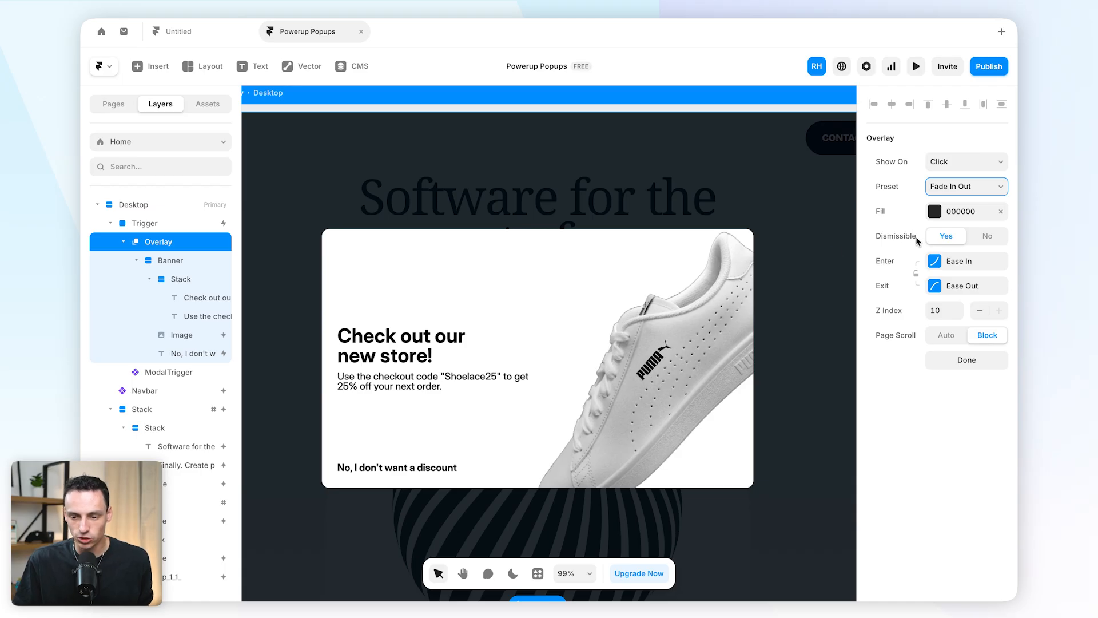
{"action": "left_click", "coordinate": [988, 236]}
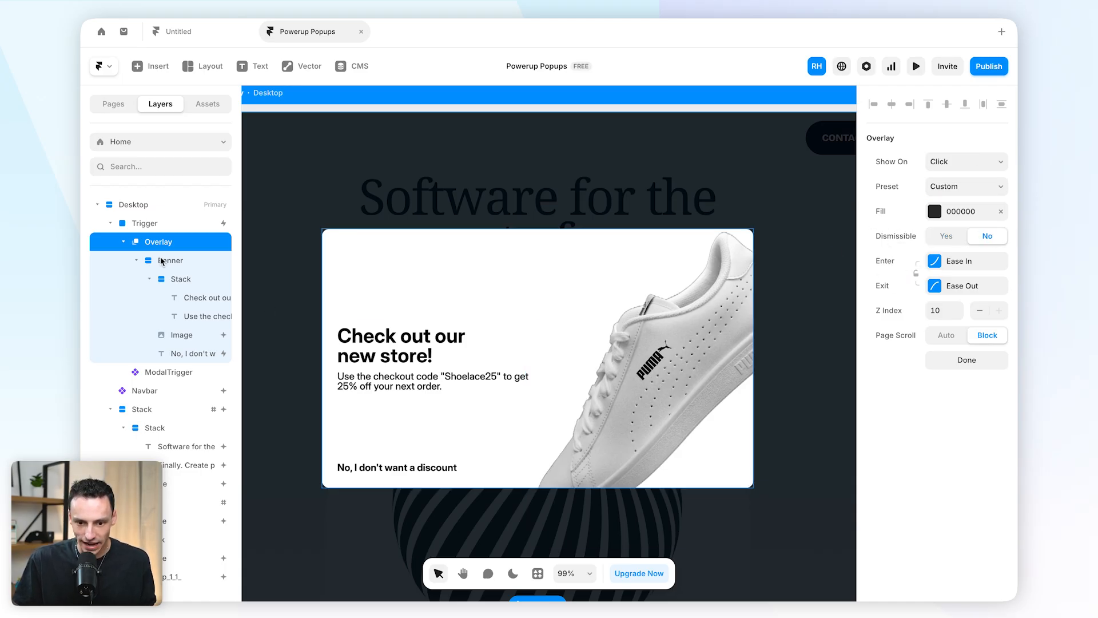
{"action": "left_click", "coordinate": [170, 260]}
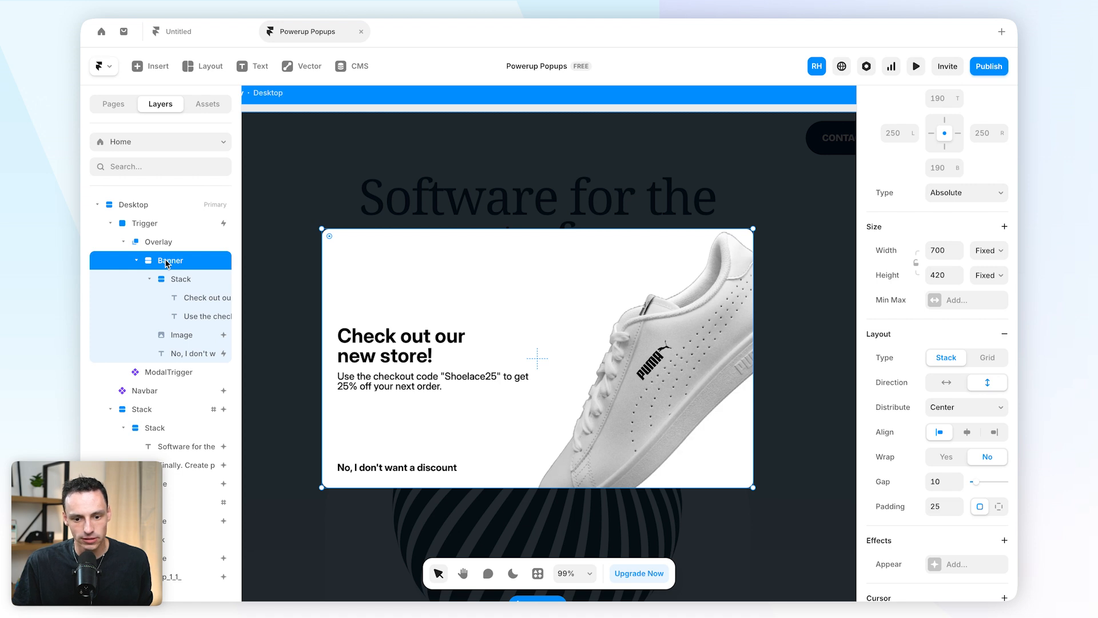
{"action": "mouse_move", "coordinate": [453, 435]}
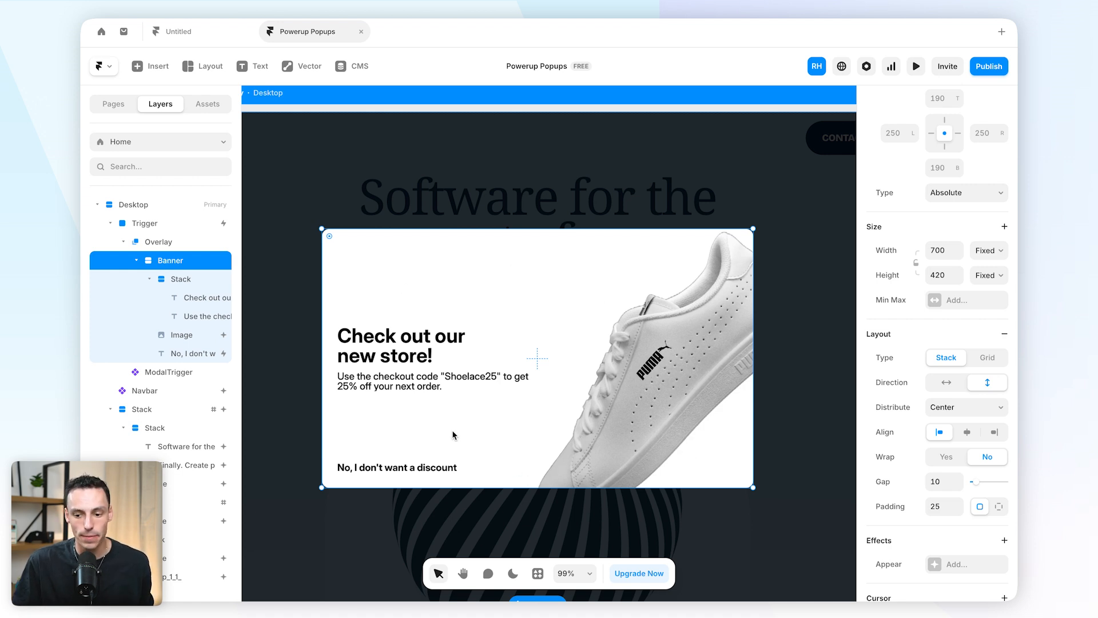
Add an Appear effect to the Banner: enter Opacity 0, Offset Y 100, Physics spring transition
{"action": "scroll", "scroll_direction": "down", "scroll_amount": 3}
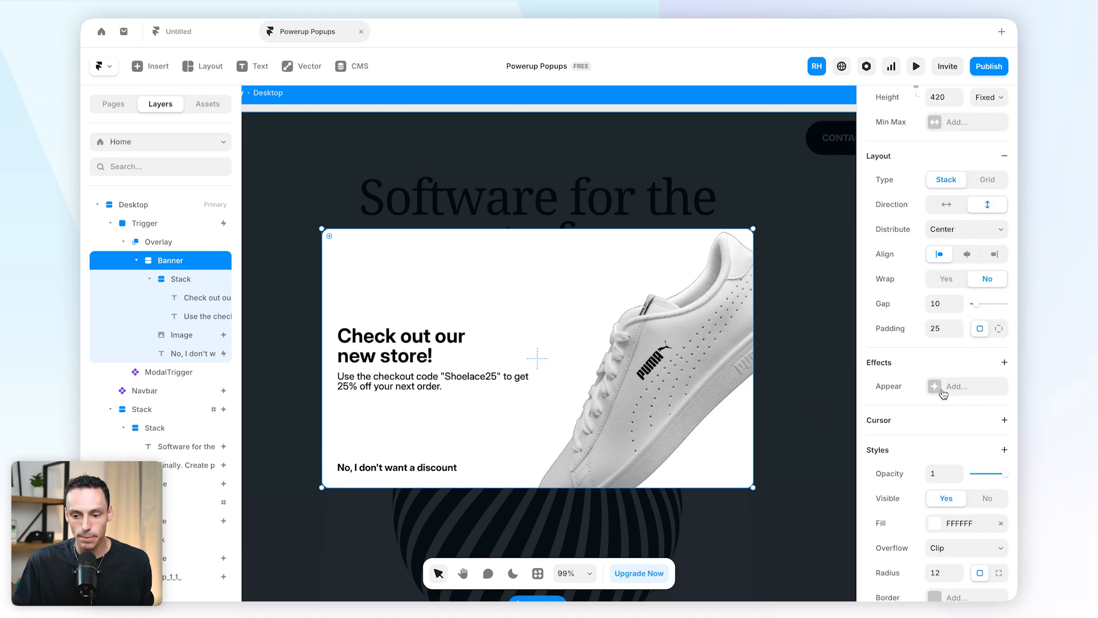
{"action": "left_click", "coordinate": [935, 386]}
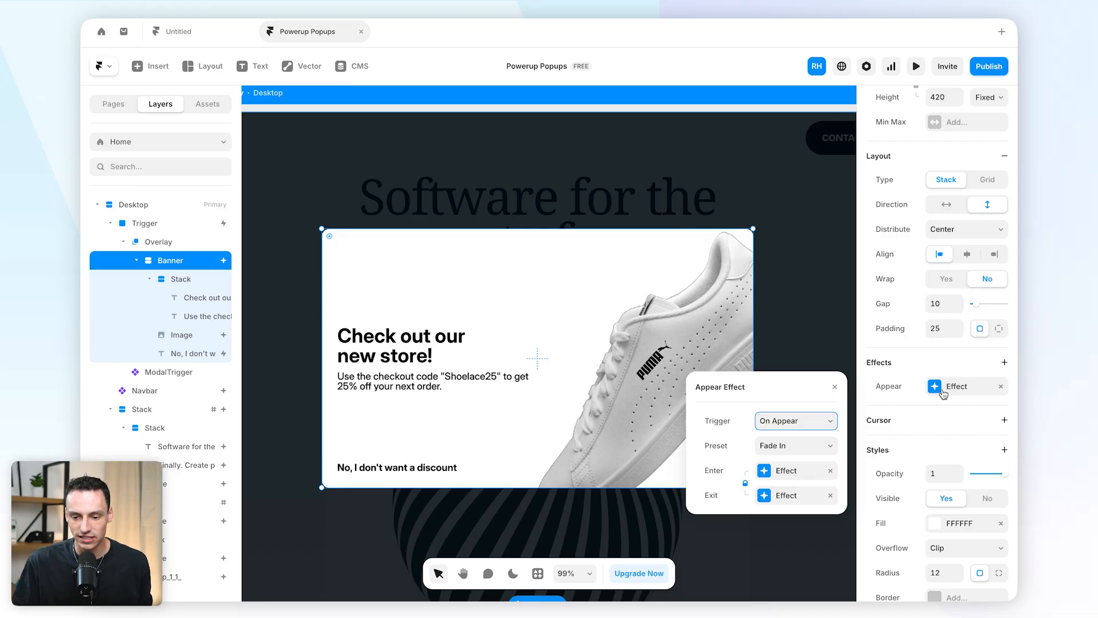
{"action": "mouse_move", "coordinate": [775, 411]}
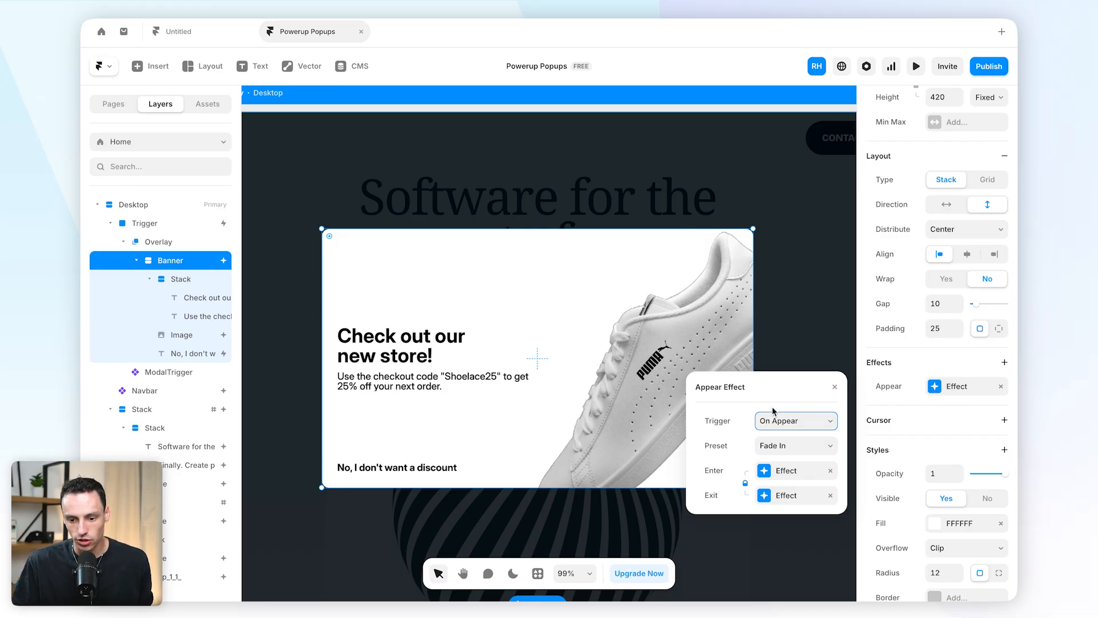
{"action": "left_click", "coordinate": [795, 445]}
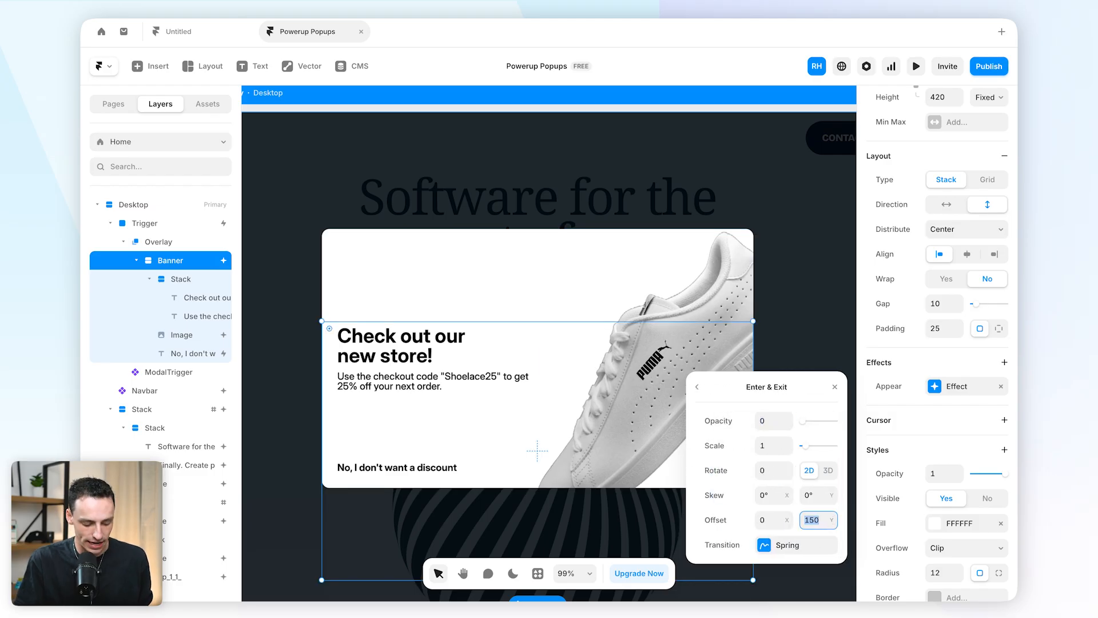
{"action": "type", "text": "100"}
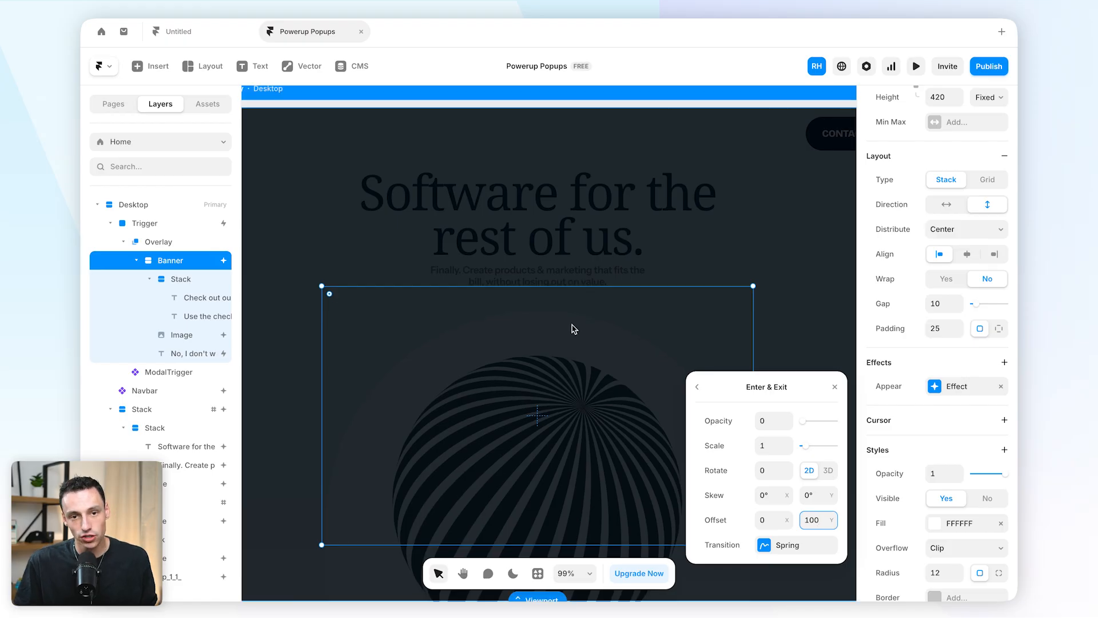
{"action": "mouse_move", "coordinate": [594, 363]}
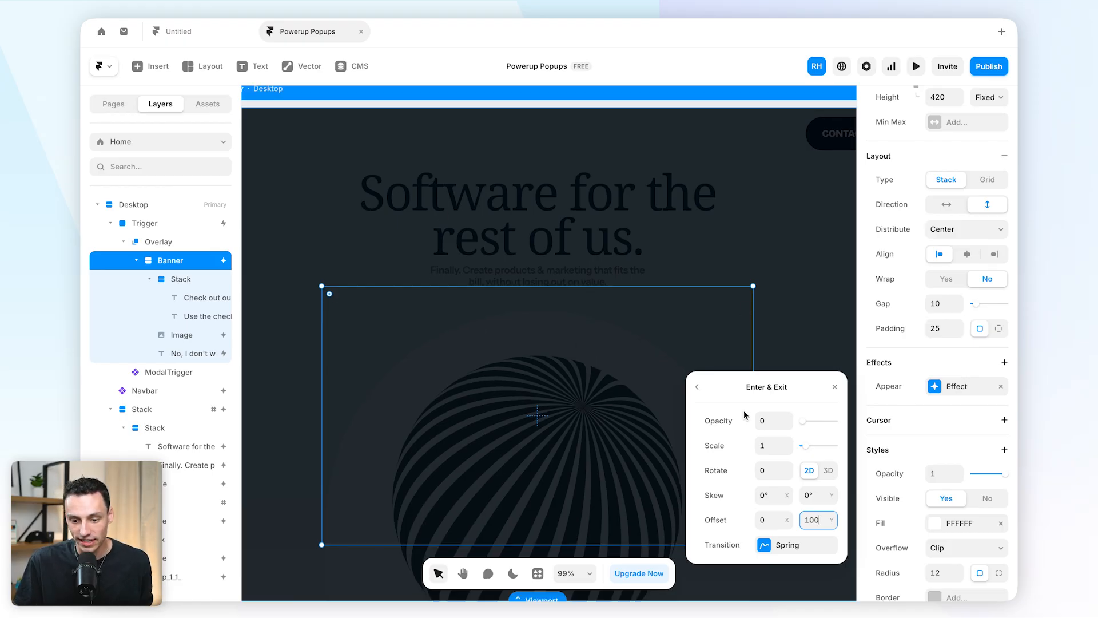
{"action": "left_click", "coordinate": [796, 545]}
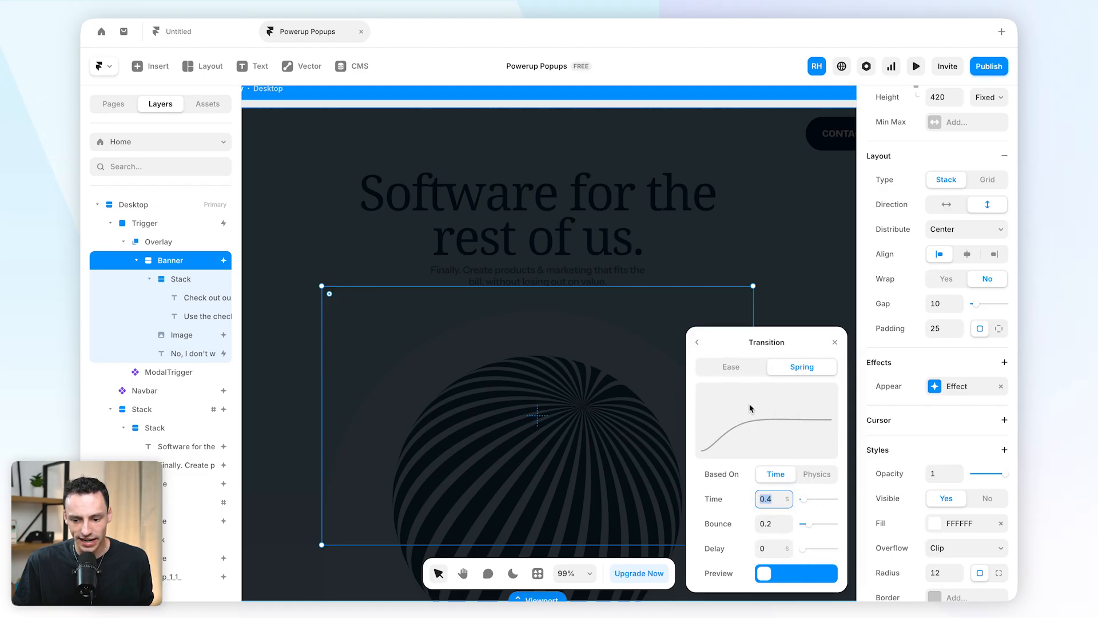
{"action": "left_click", "coordinate": [816, 449]}
{"action": "type", "text": "150"}
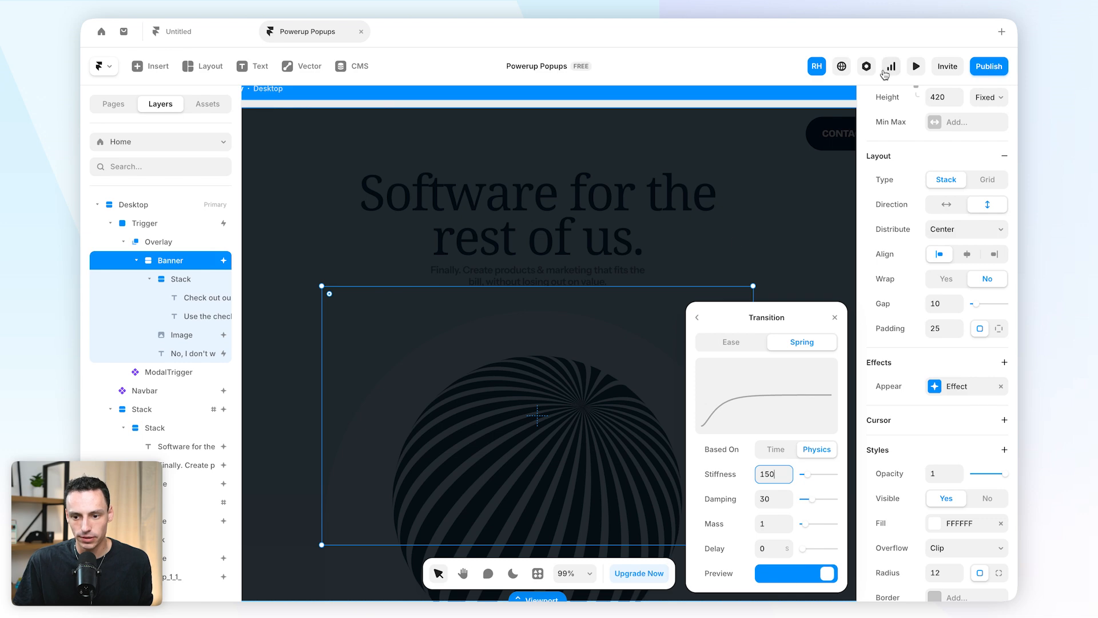
{"action": "left_click", "coordinate": [915, 66]}
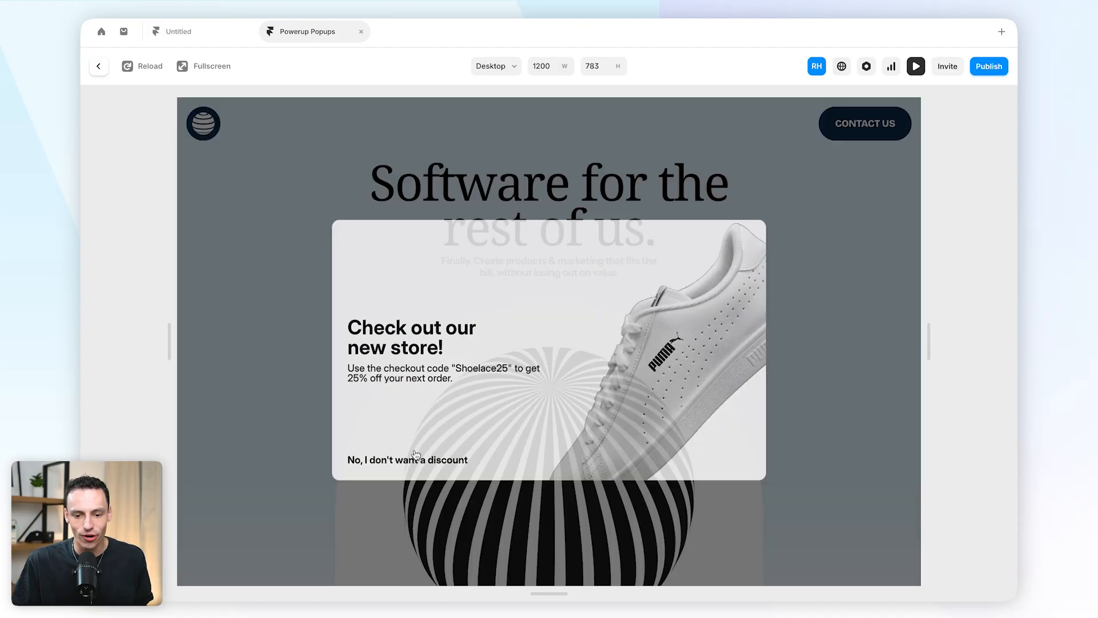
Watch the pop-up spring into view in preview and click the decline link
{"action": "left_click", "coordinate": [408, 460]}
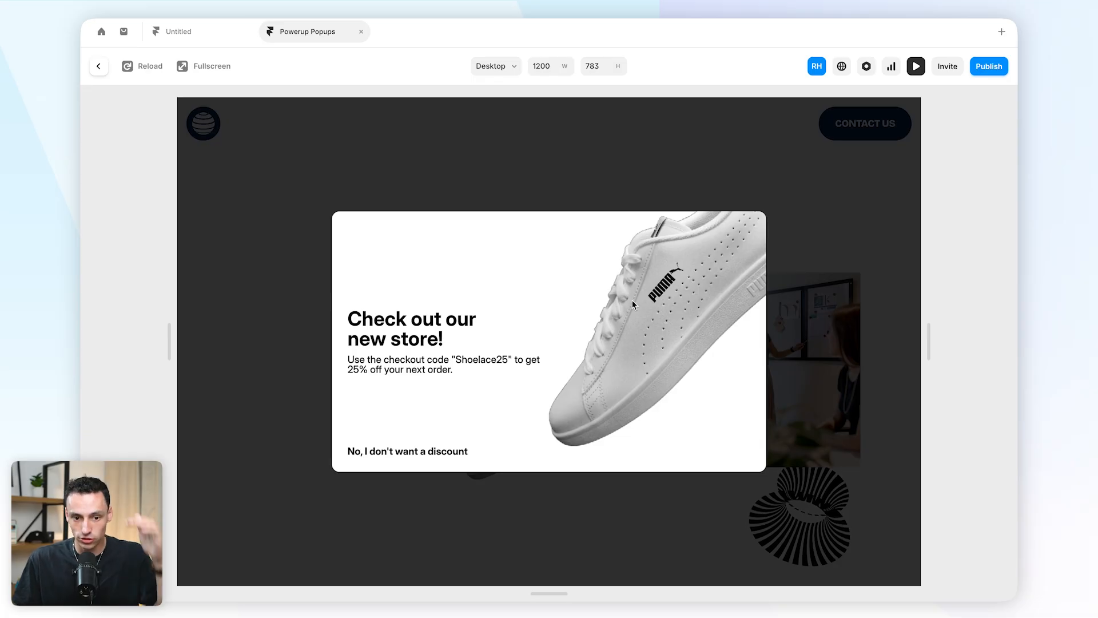
{"action": "mouse_move", "coordinate": [627, 346]}
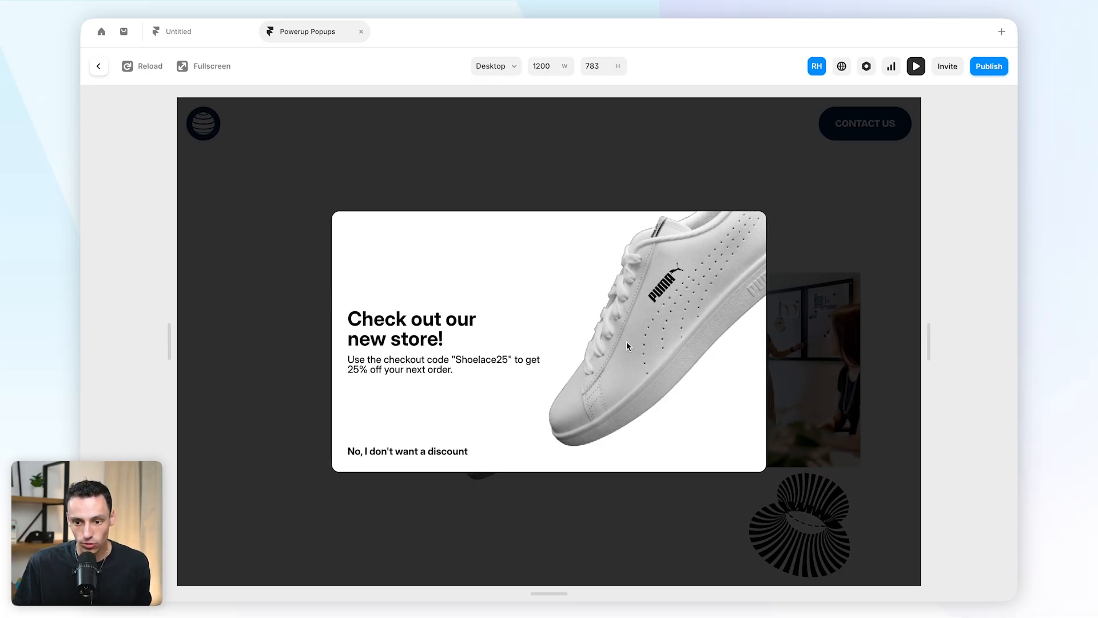
{"action": "mouse_move", "coordinate": [931, 280]}
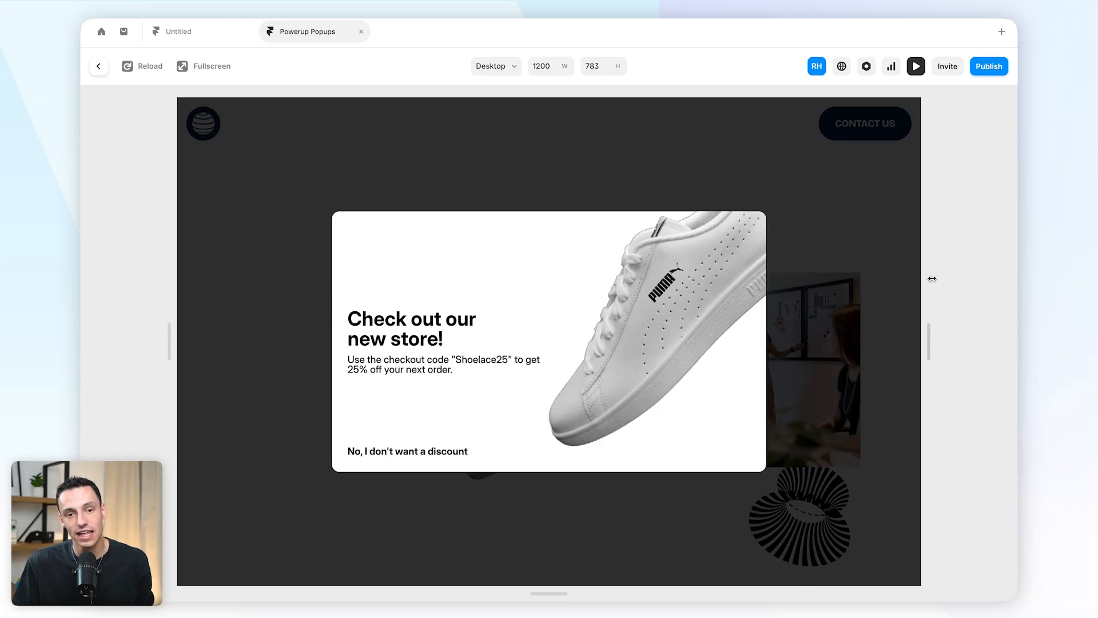